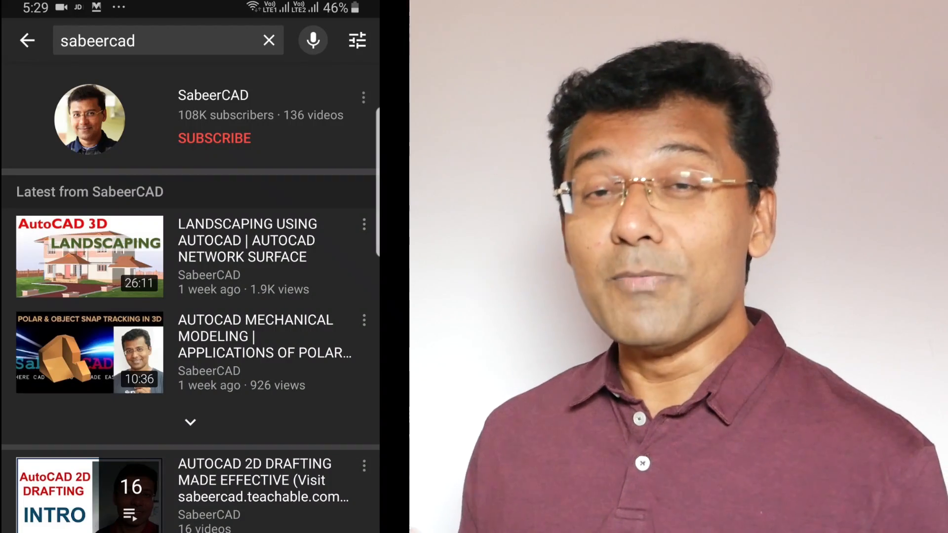
# Subscribe to the SabeerCAD channel and turn on the notification bell
pyautogui.click(215, 138)
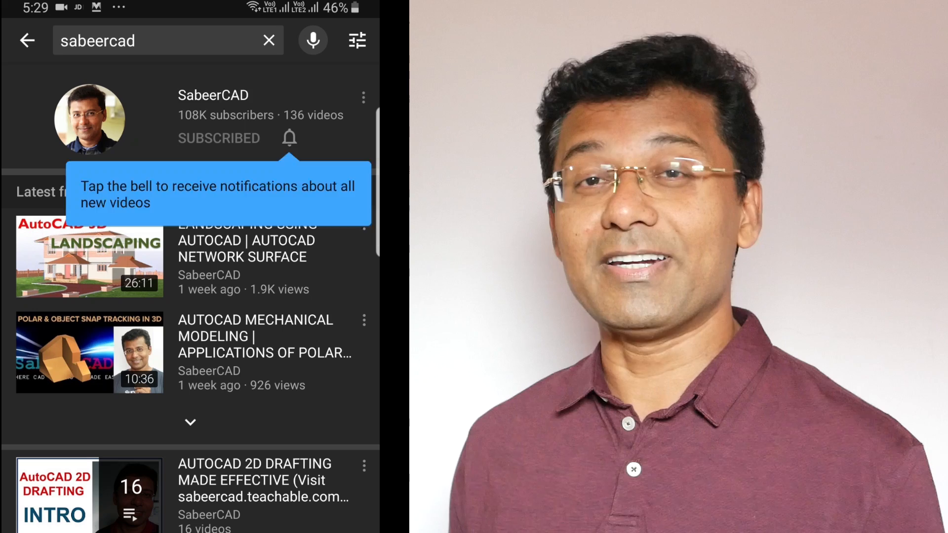
pyautogui.click(288, 138)
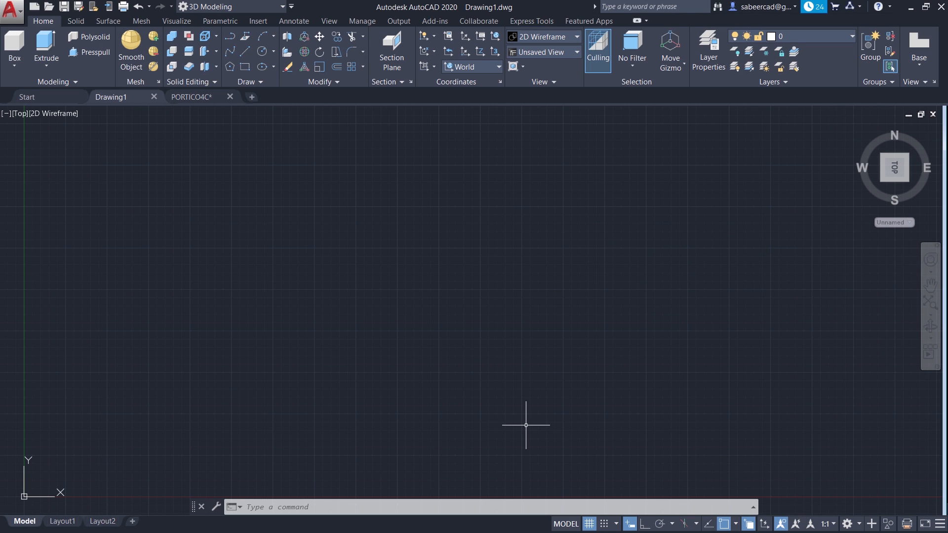
pyautogui.moveTo(523, 415)
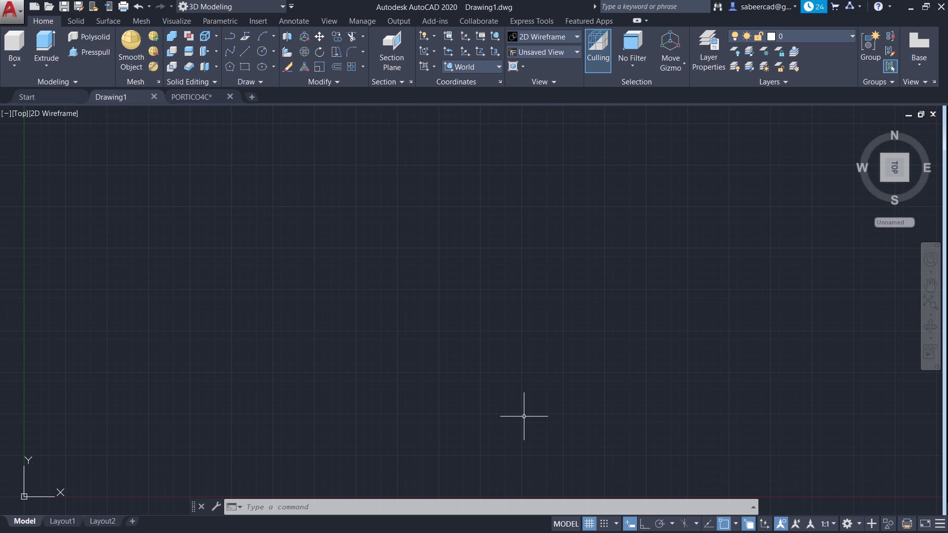
pyautogui.moveTo(239, 319)
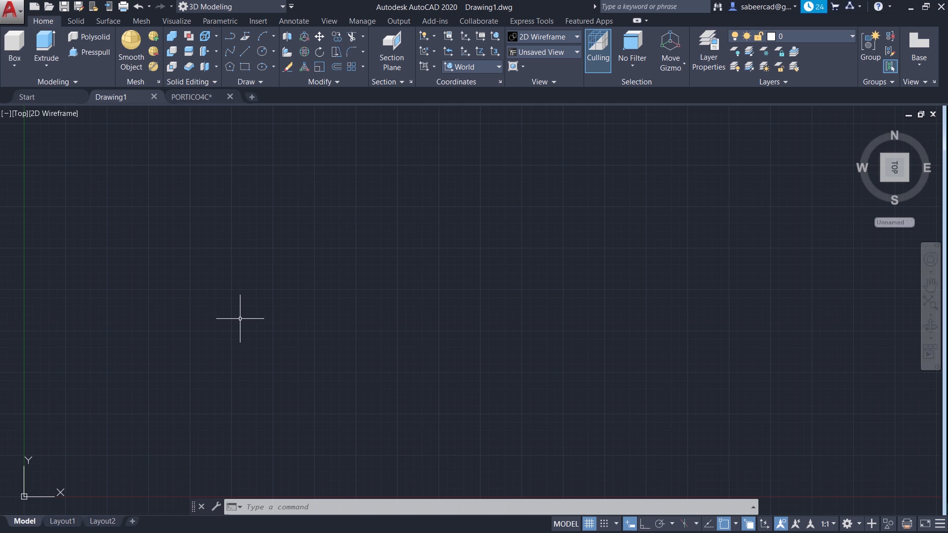
pyautogui.moveTo(222, 317)
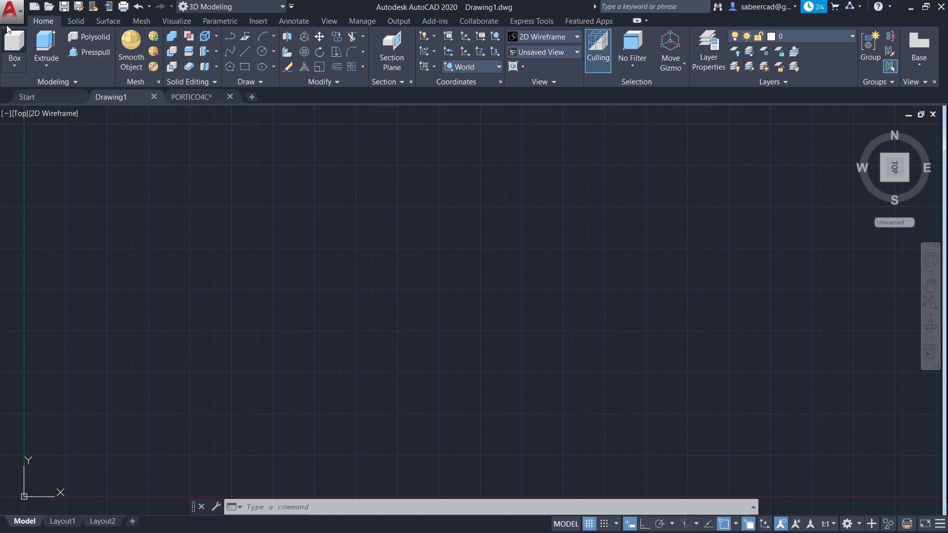
# Launch the Plotter Manager from the application menu's Print commands (PLOTTER)
pyautogui.click(11, 11)
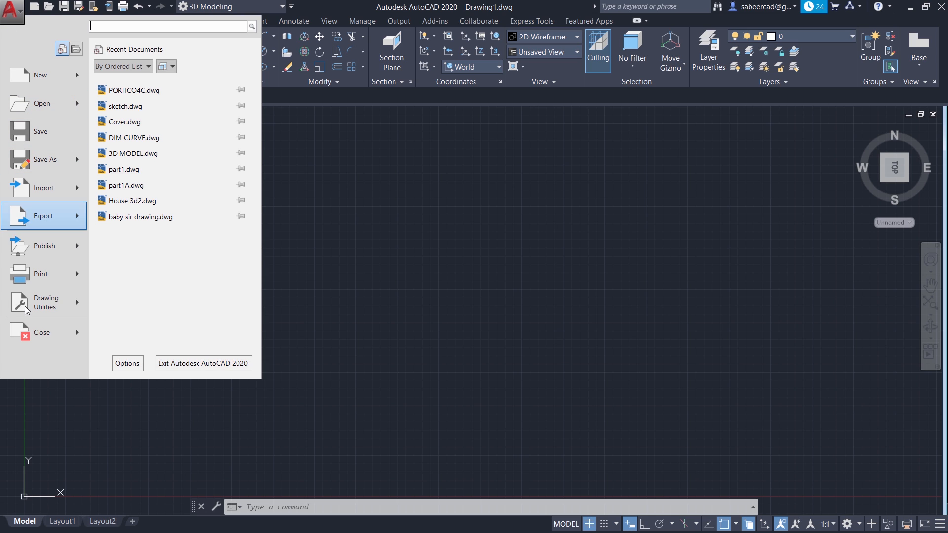
pyautogui.click(41, 273)
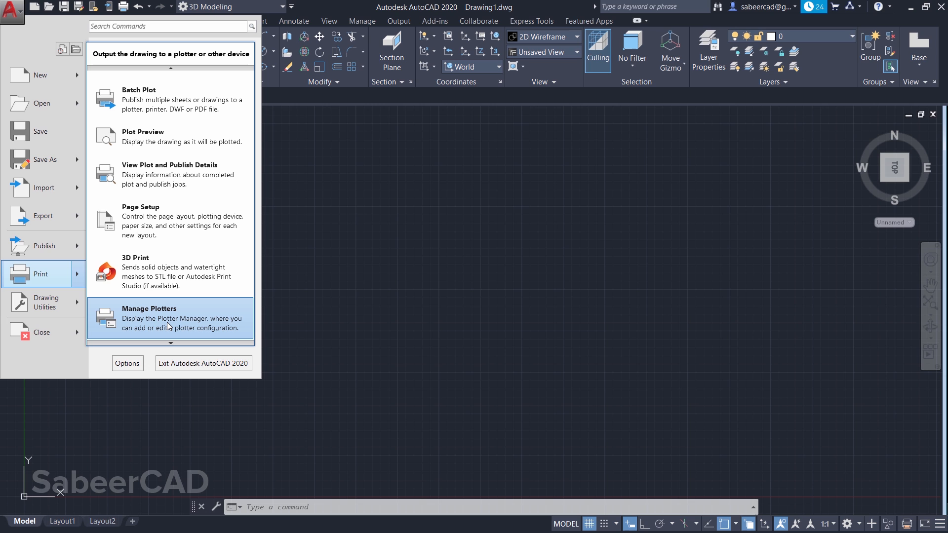
pyautogui.click(148, 307)
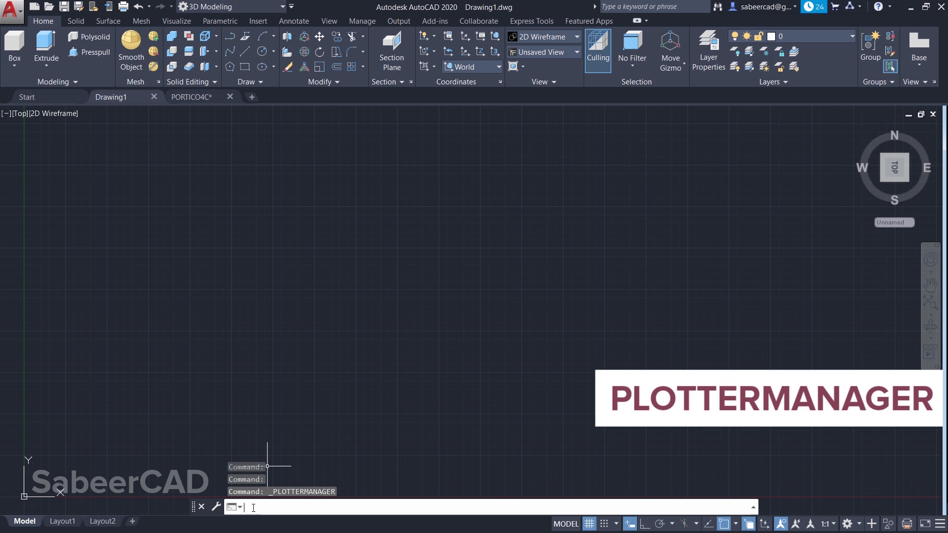
pyautogui.write('PLOTTER')
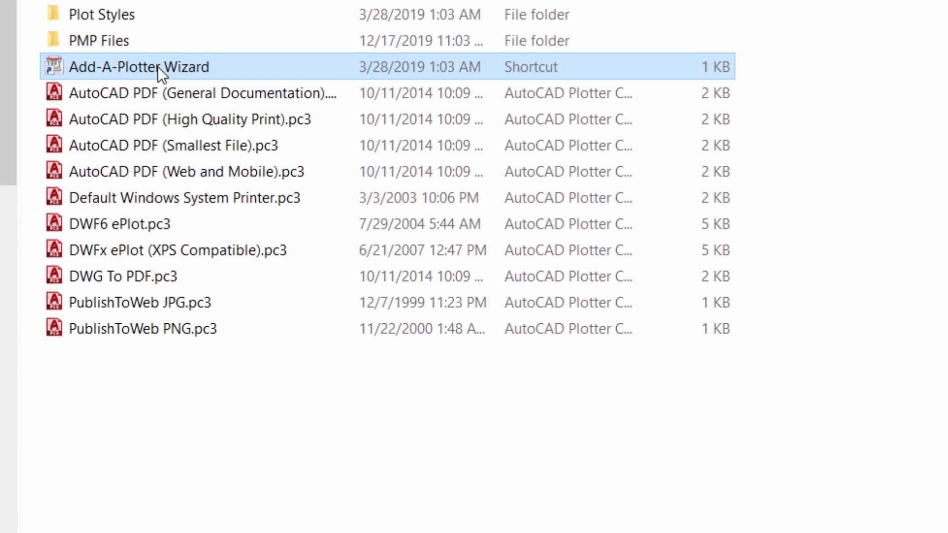
# Start the Add-A-Plotter Wizard for My Computer and choose Raster File Formats > TIFF Version 6 (Uncompressed)
pyautogui.doubleClick(139, 67)
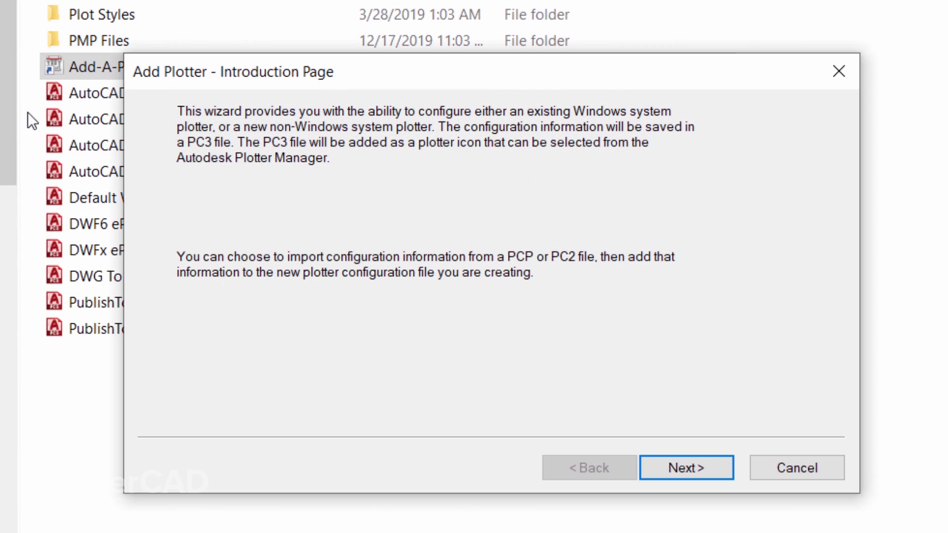
pyautogui.click(685, 466)
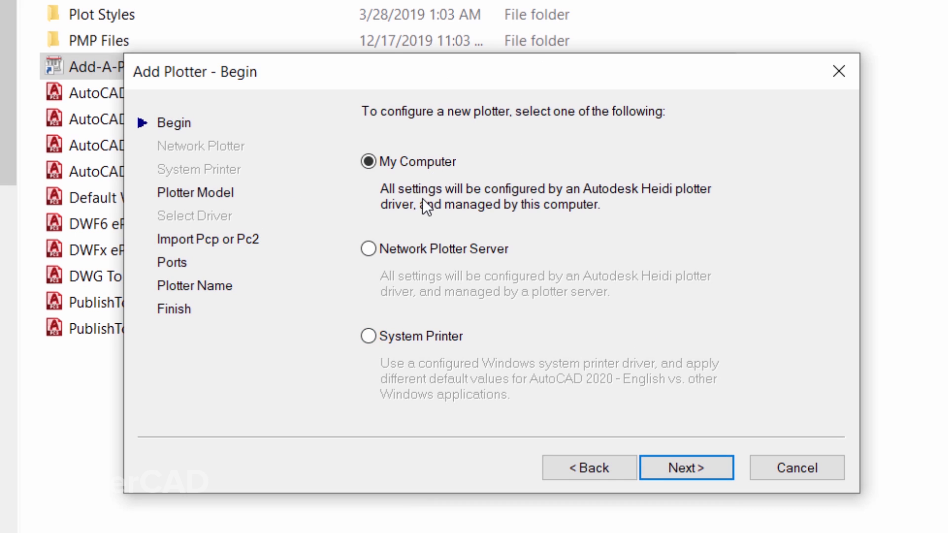
pyautogui.click(685, 467)
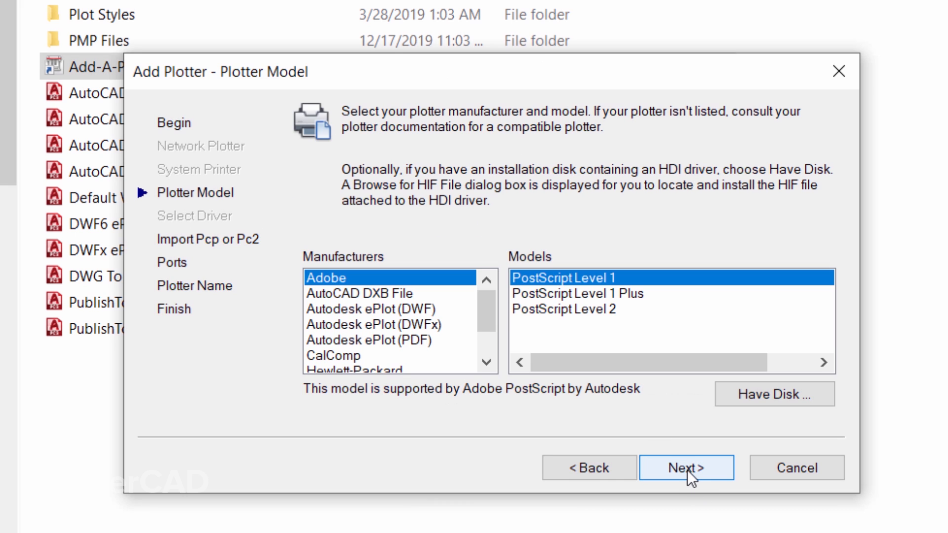
pyautogui.moveTo(489, 314)
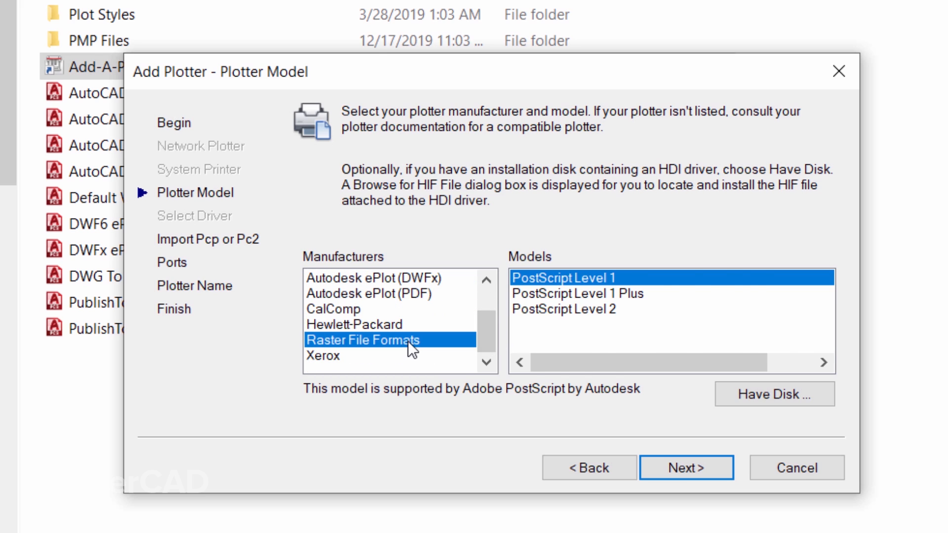
pyautogui.click(362, 338)
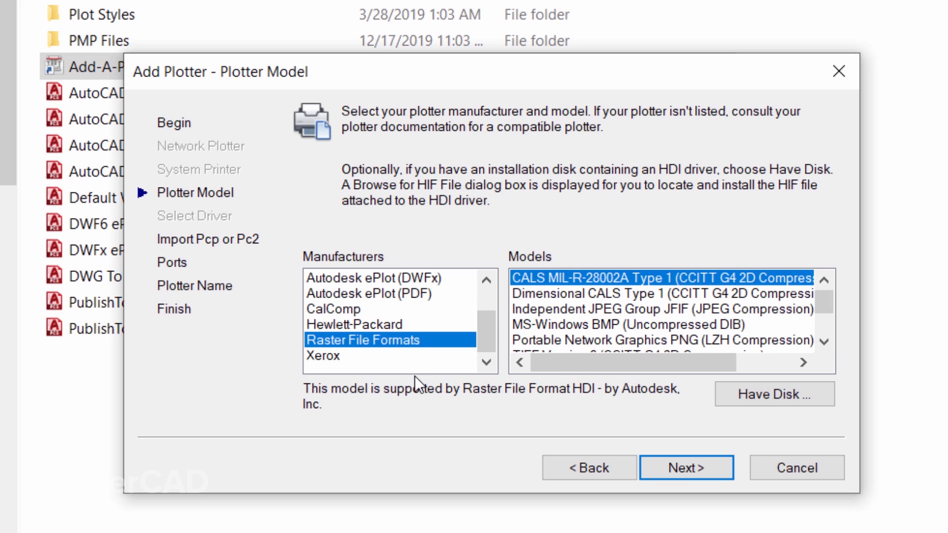
pyautogui.moveTo(425, 373)
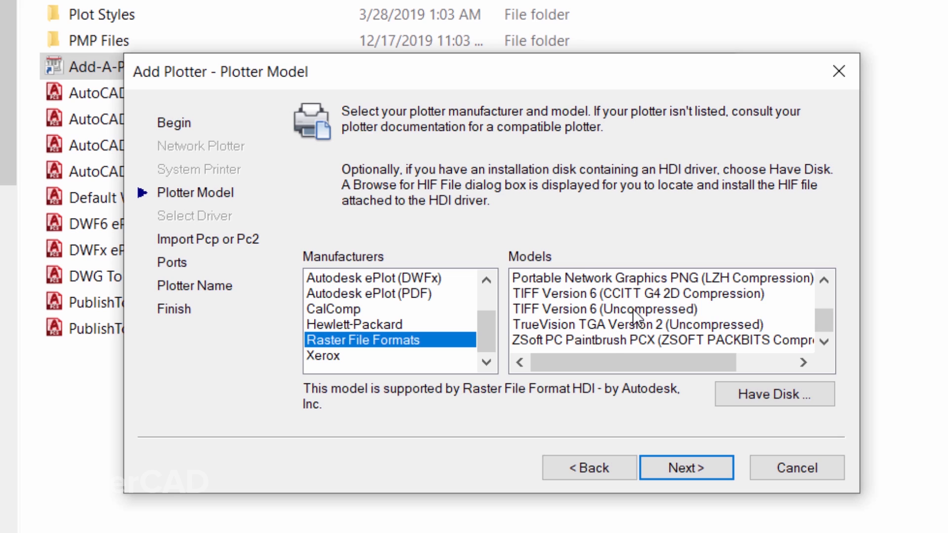
pyautogui.click(601, 309)
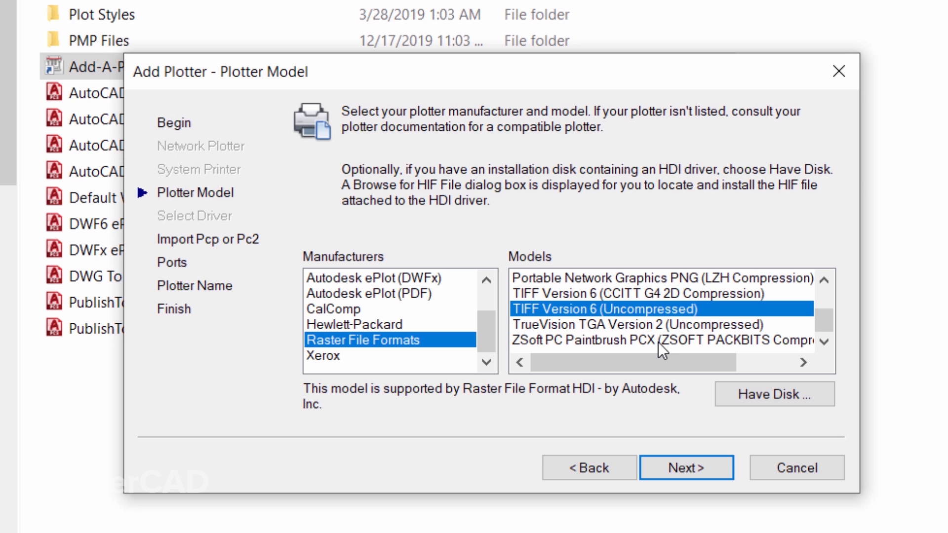
# Finish the wizard without importing old settings, keeping the default plotter name
pyautogui.click(686, 467)
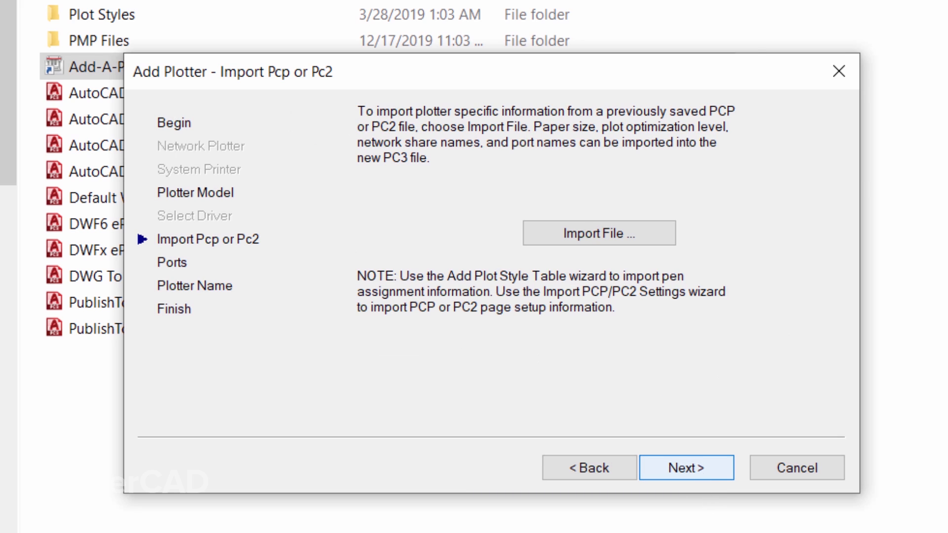
pyautogui.moveTo(698, 474)
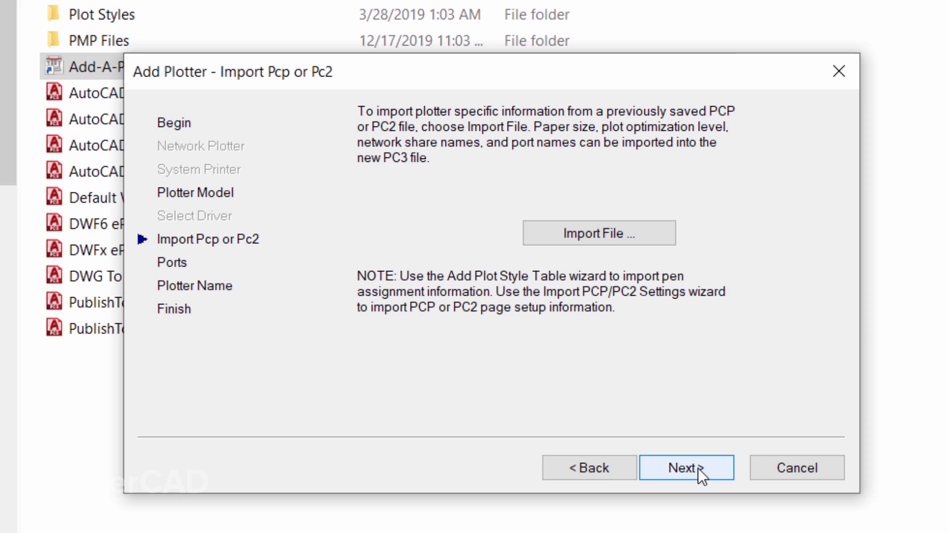
pyautogui.click(686, 467)
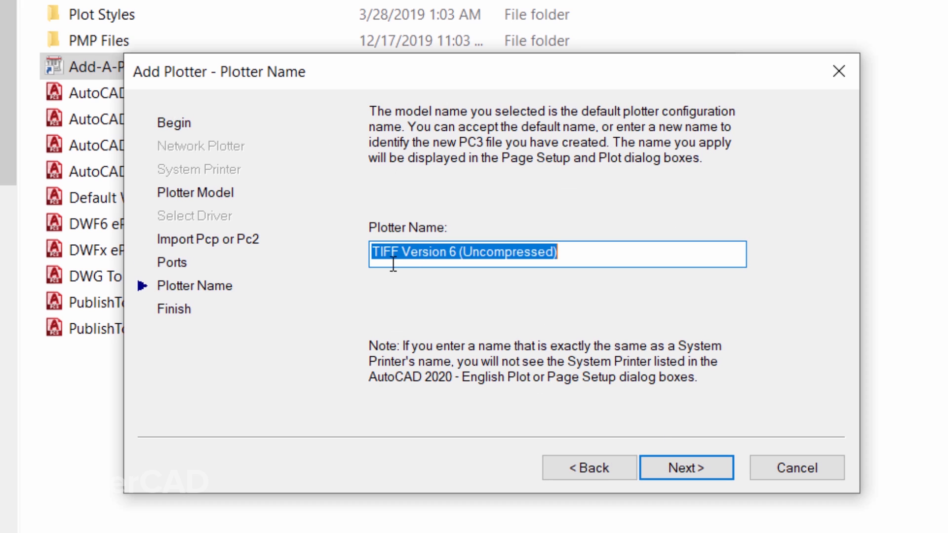
pyautogui.moveTo(573, 298)
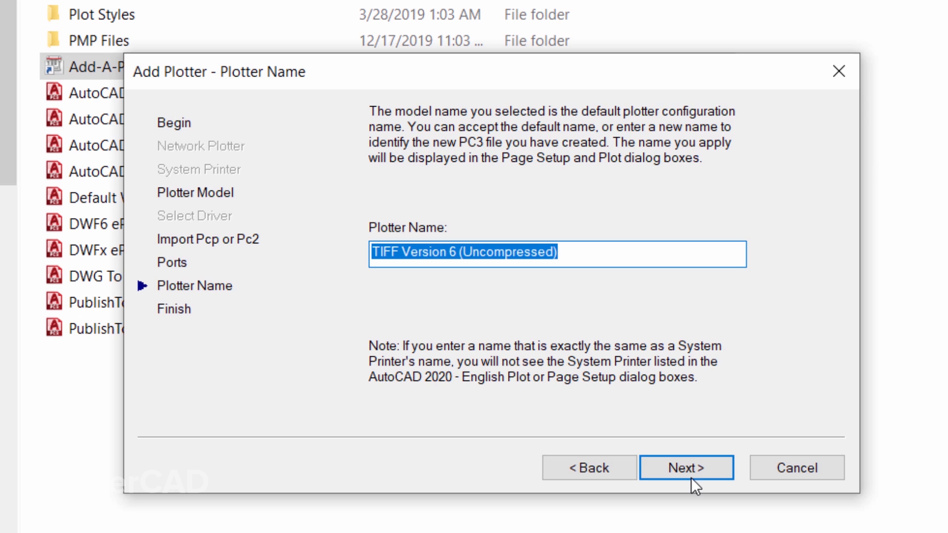
pyautogui.click(685, 467)
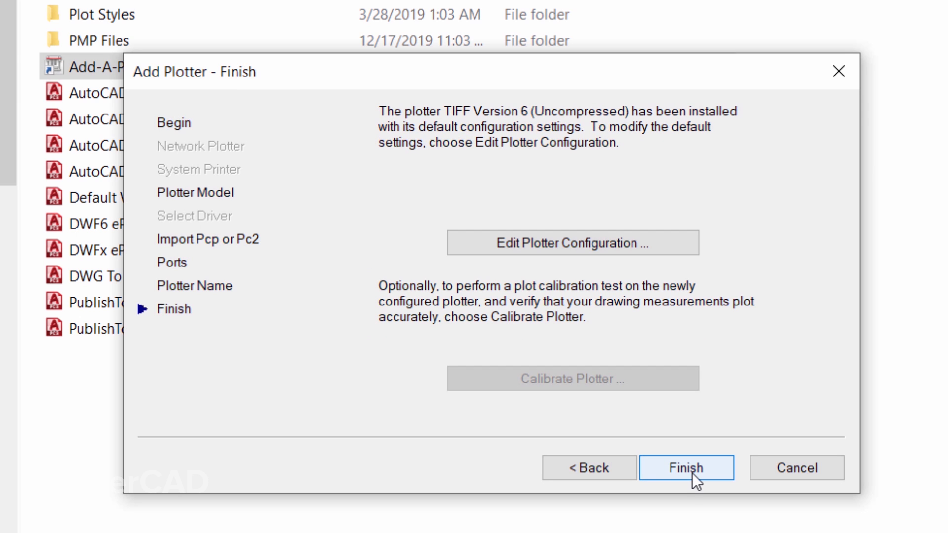
pyautogui.click(686, 467)
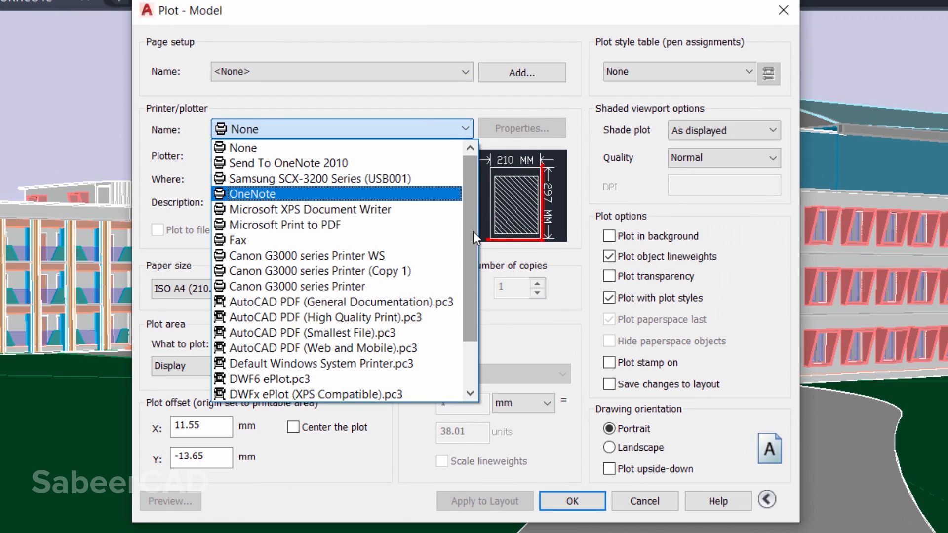
# Choose TIFF Version 6 (Uncompressed).pc3 as the output device in the Plot dialog
pyautogui.scroll(-3)
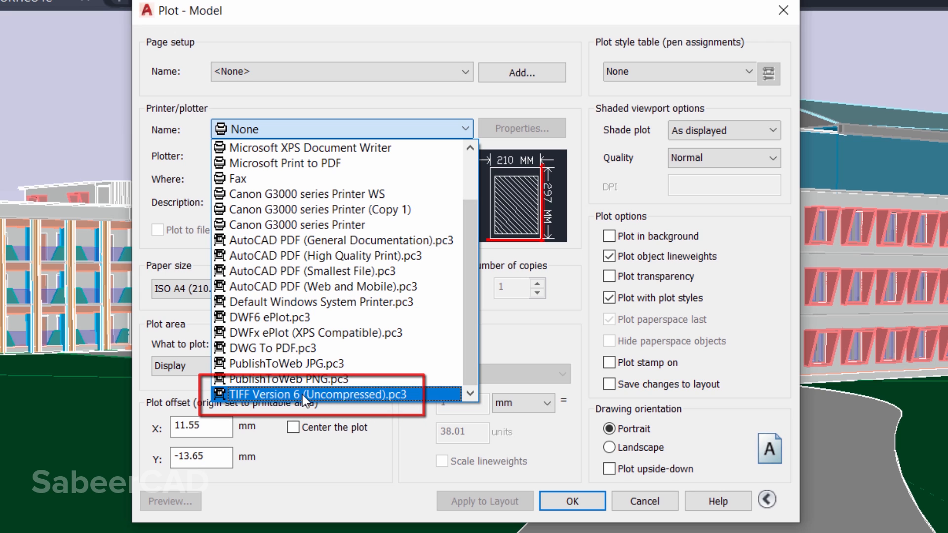
pyautogui.click(314, 394)
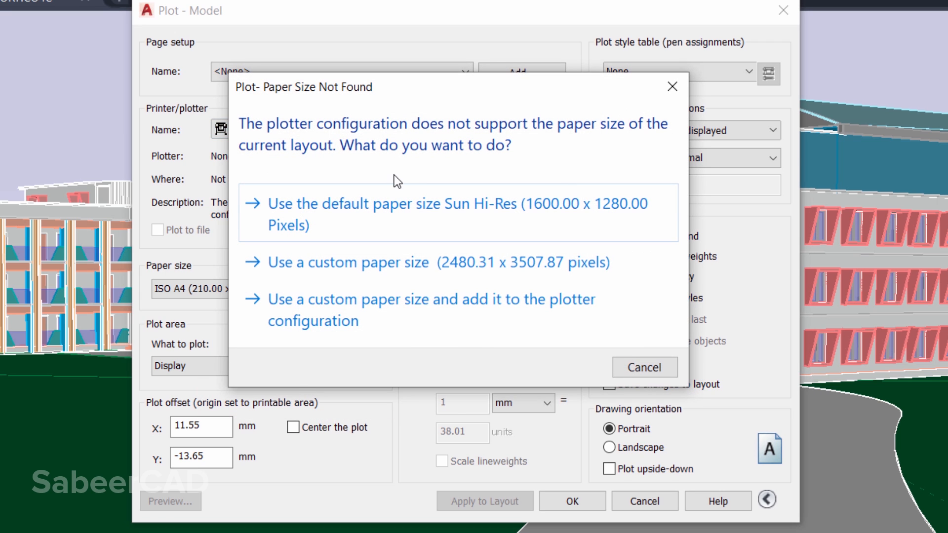
pyautogui.moveTo(359, 240)
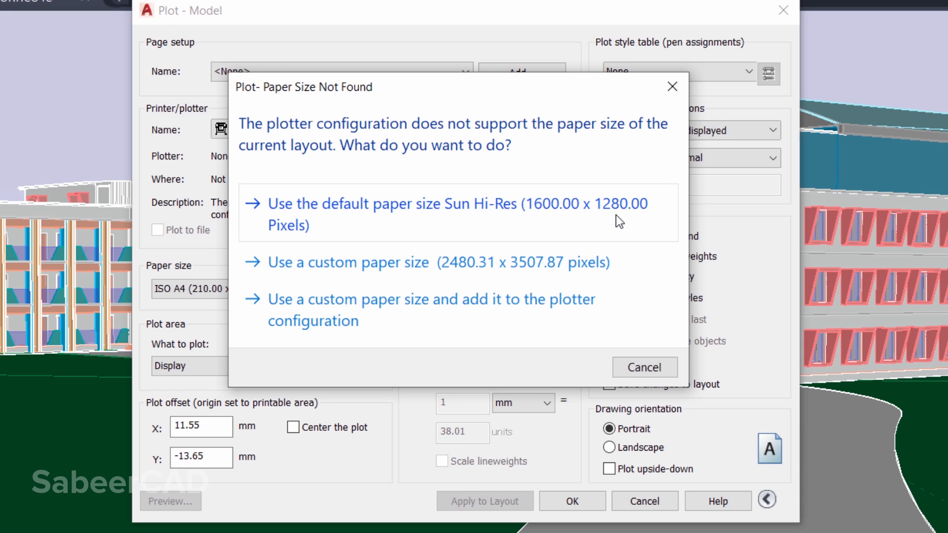
pyautogui.moveTo(339, 280)
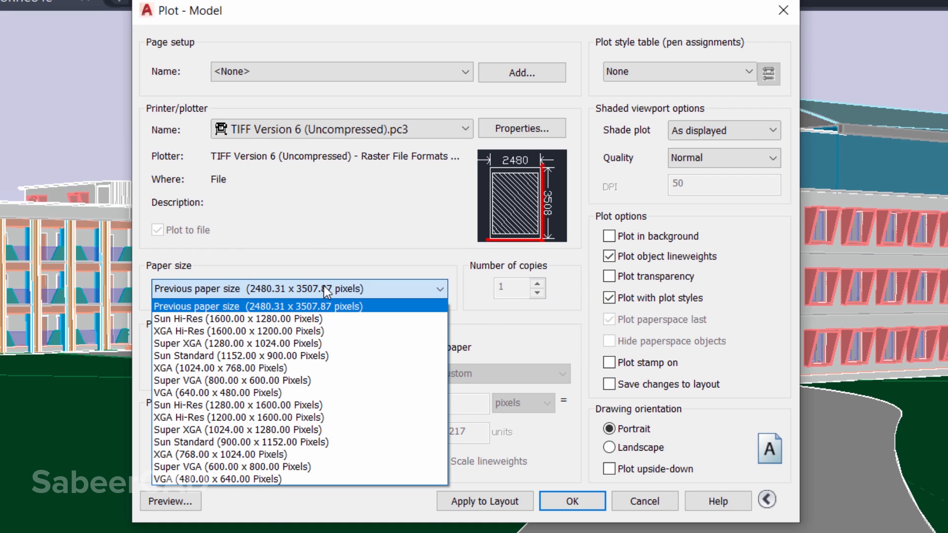
pyautogui.moveTo(242, 318)
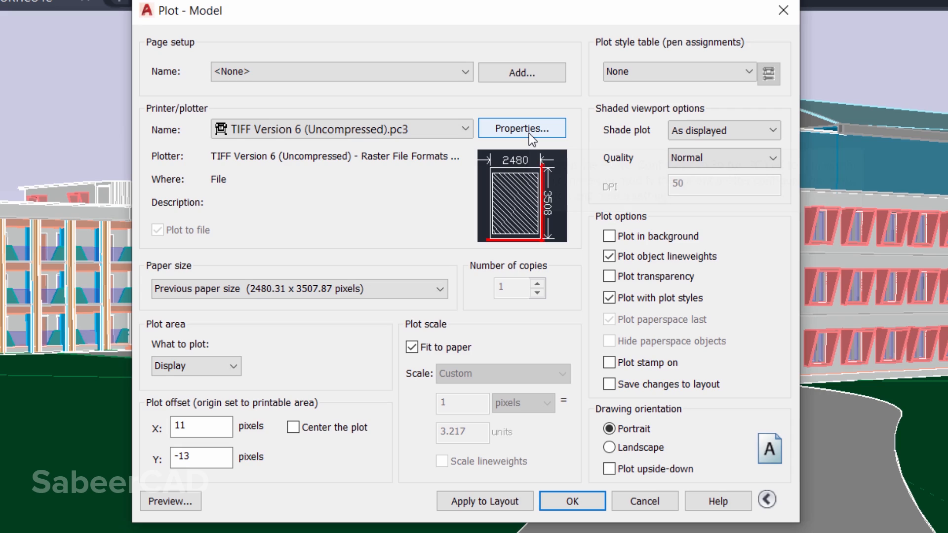
# In the TIFF plotter's properties, start a new custom paper size from scratch
pyautogui.click(521, 128)
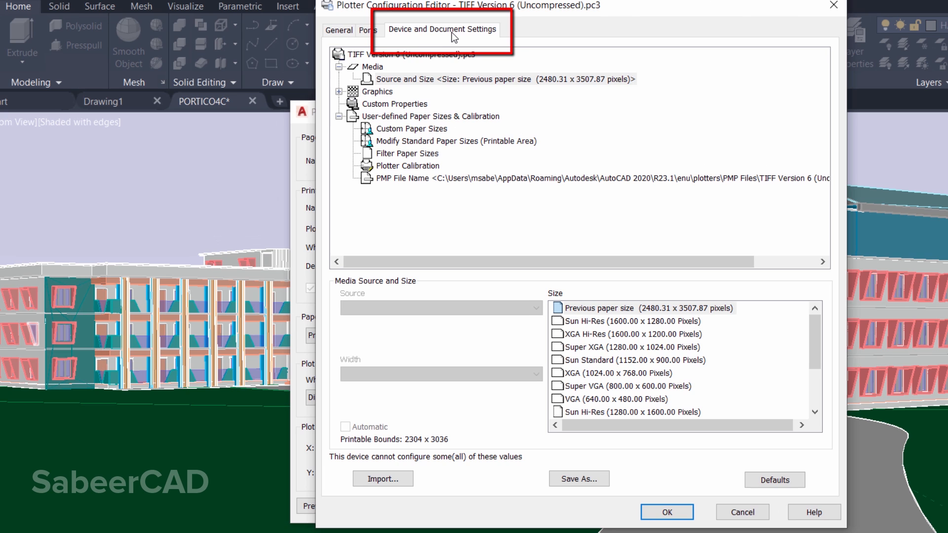
pyautogui.moveTo(416, 136)
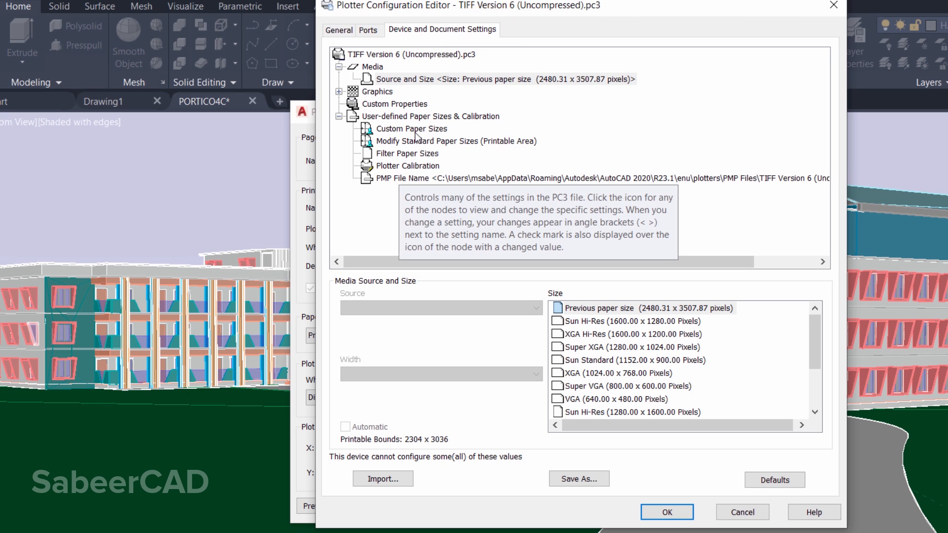
pyautogui.click(411, 128)
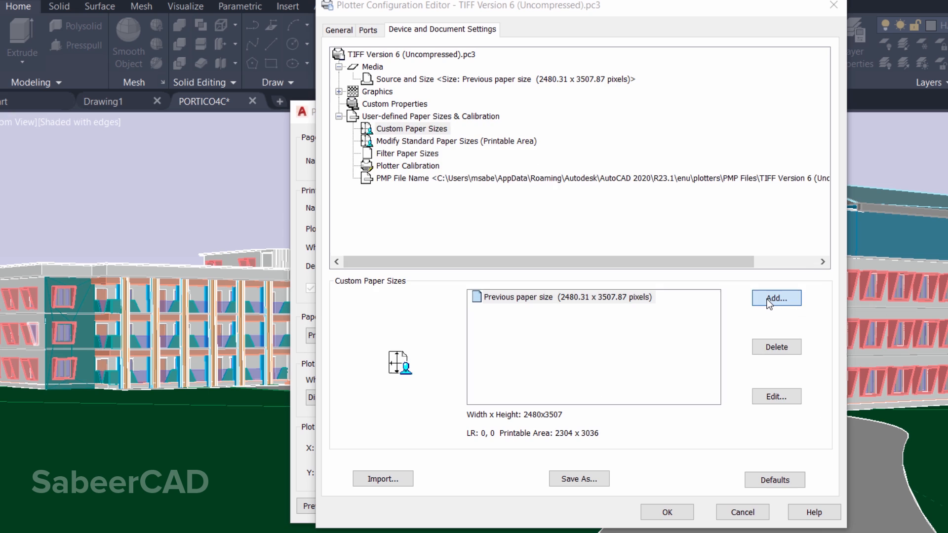
pyautogui.click(776, 298)
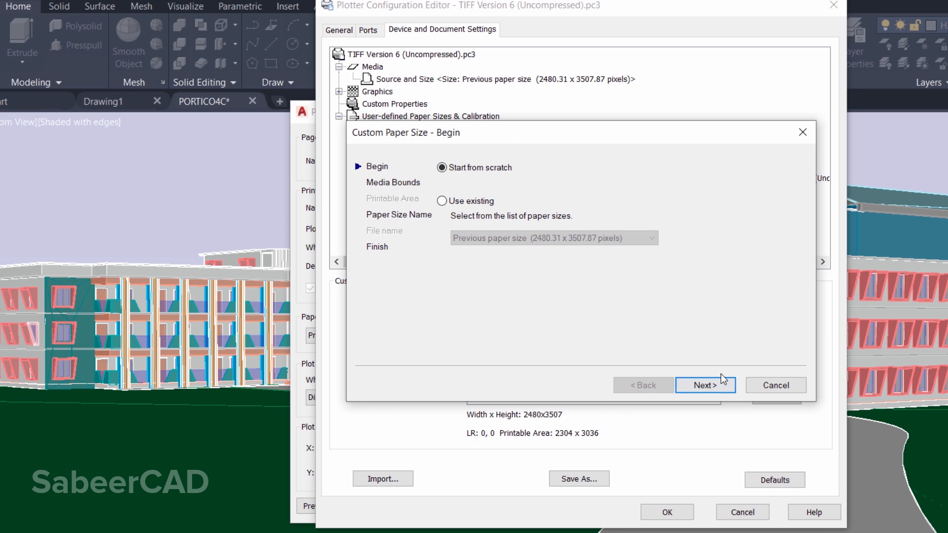
pyautogui.click(704, 385)
pyautogui.write('7680')
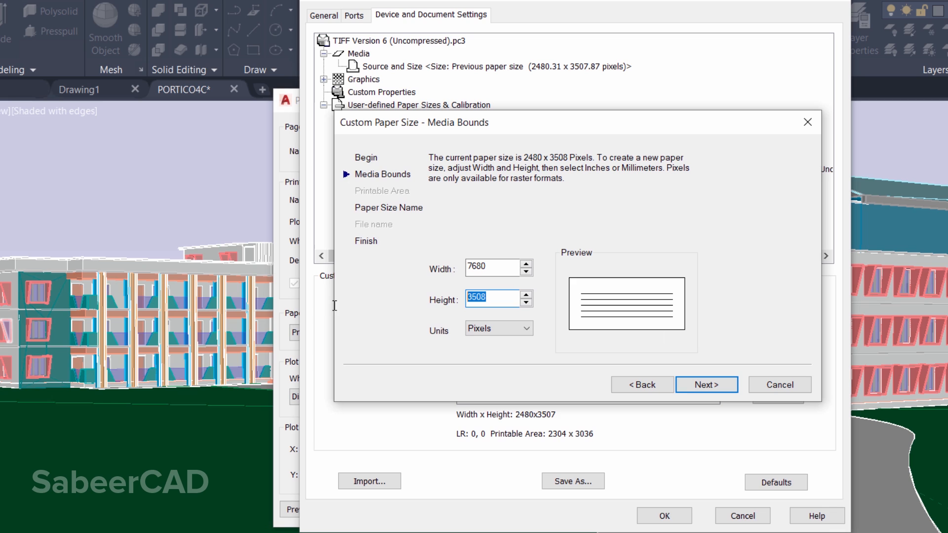
# Set the paper size to 7680 × 4320 pixels and keep the name User 1
pyautogui.write('4')
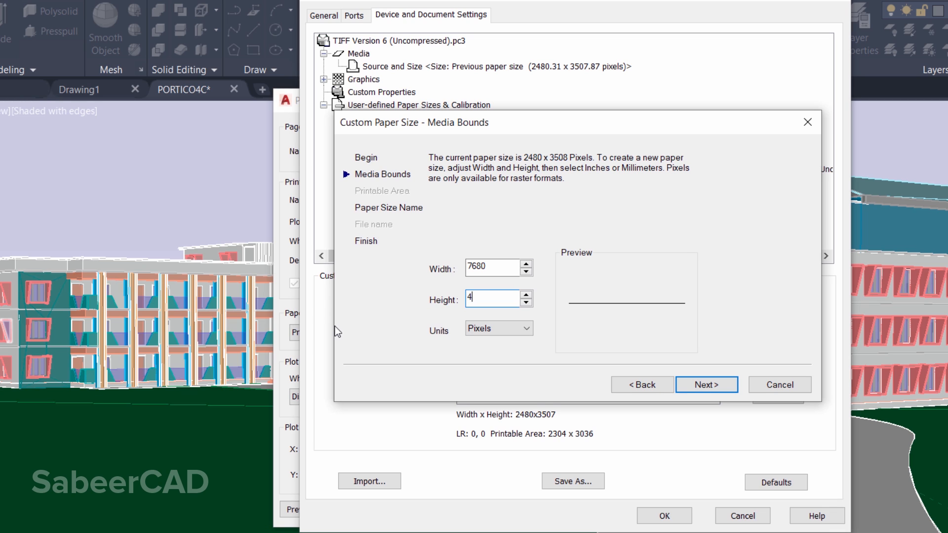
pyautogui.write('320')
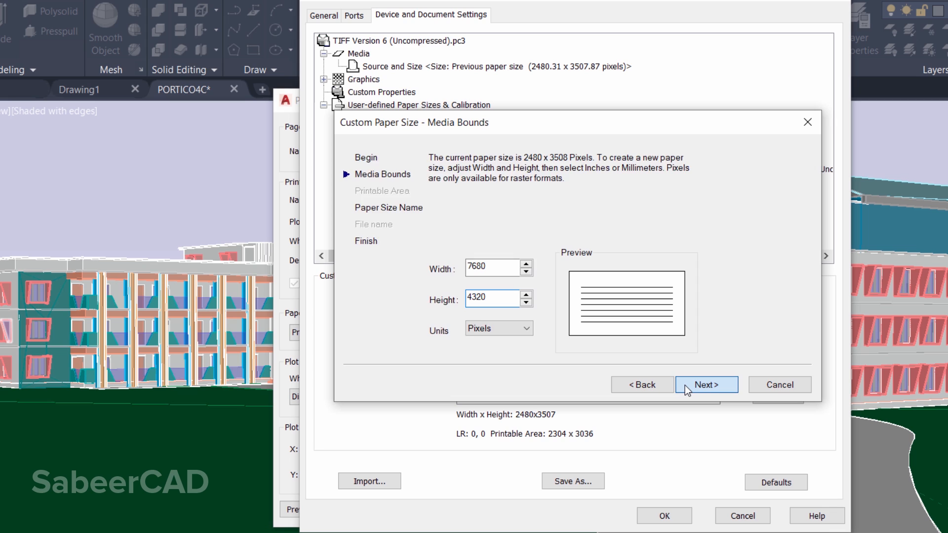
pyautogui.click(705, 384)
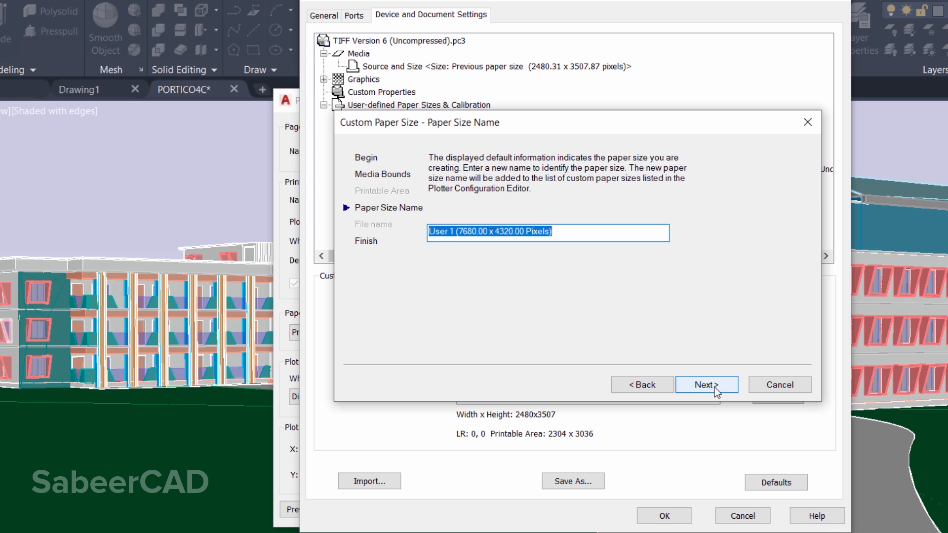
pyautogui.click(706, 384)
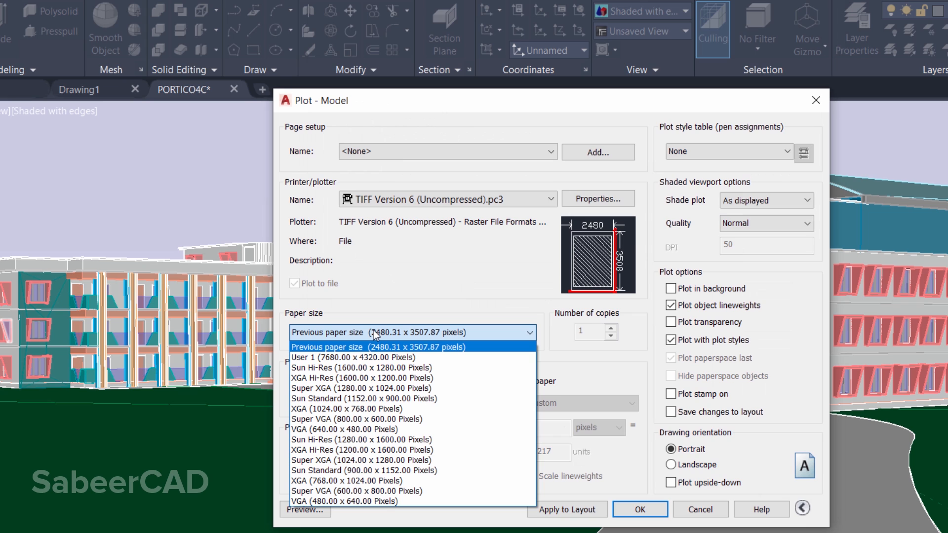
pyautogui.moveTo(328, 357)
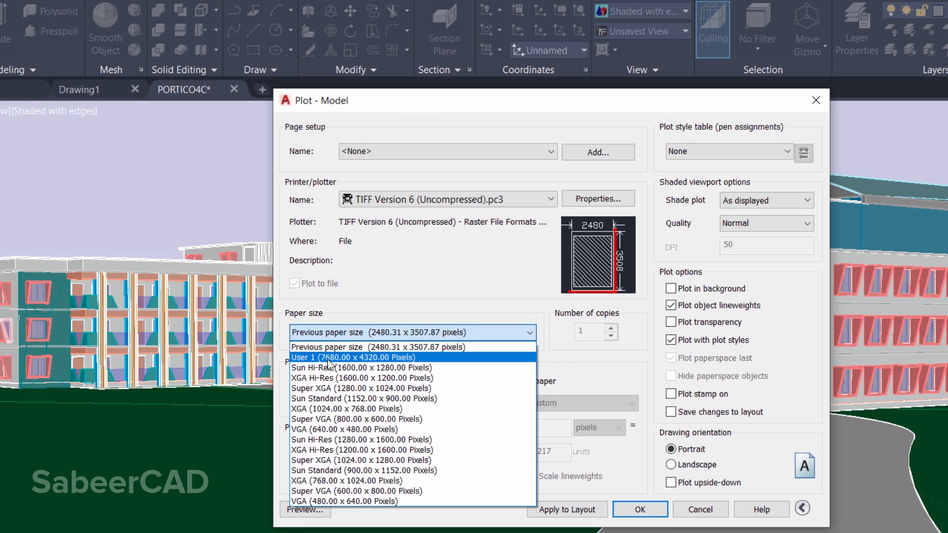
pyautogui.moveTo(332, 362)
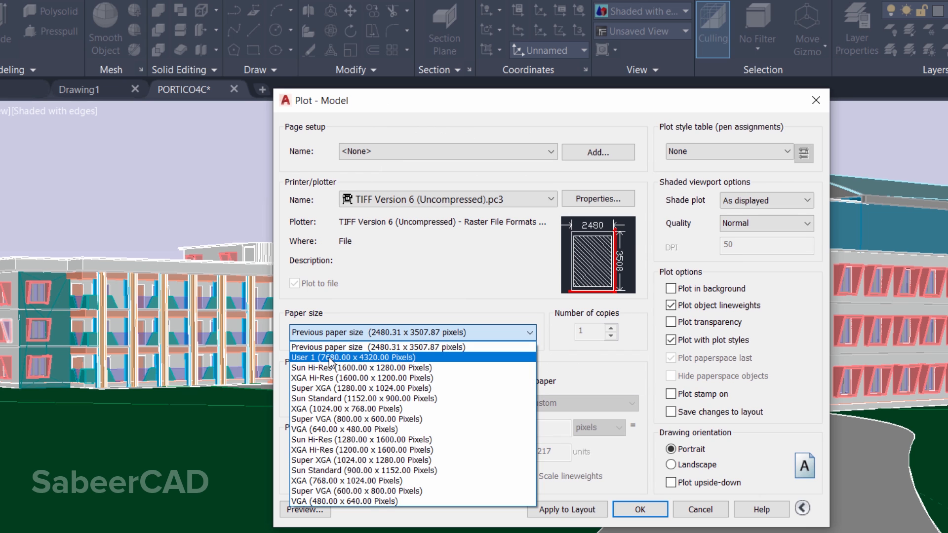
# Select the User 1 (7680 × 4320 Pixels) paper, centre the plot and switch to landscape
pyautogui.click(351, 358)
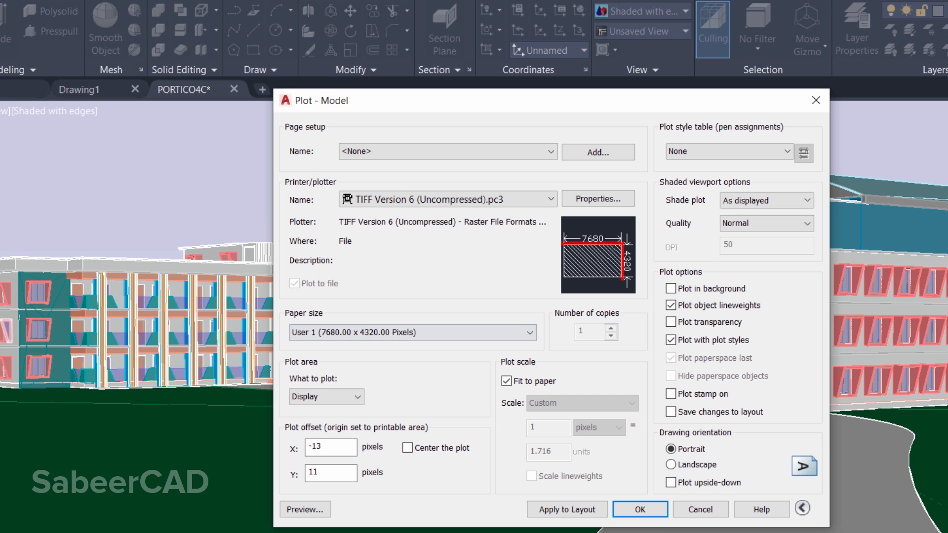
pyautogui.moveTo(572, 250)
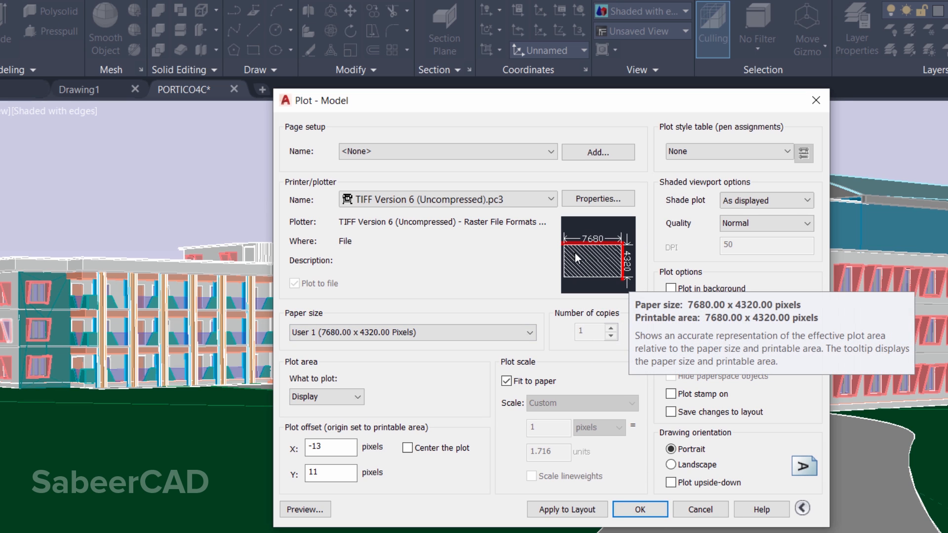
pyautogui.click(407, 447)
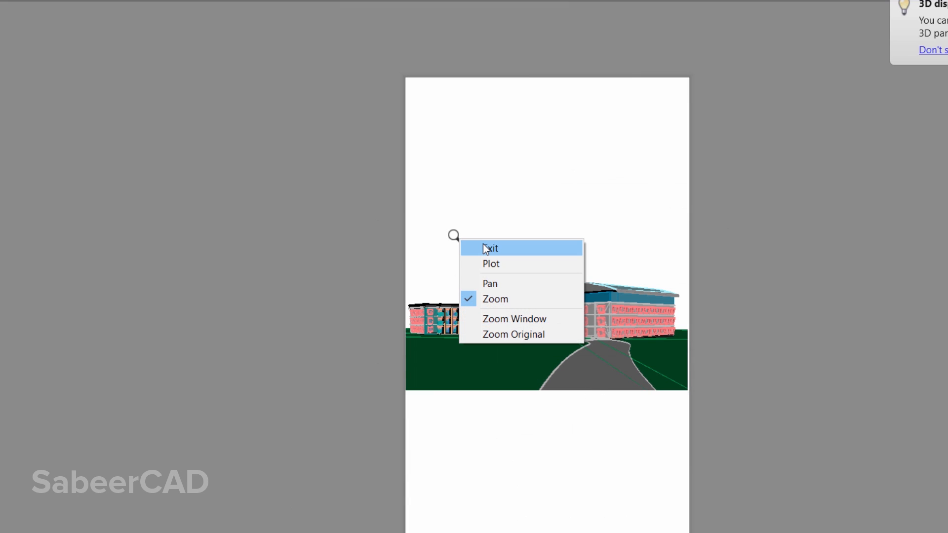
pyautogui.click(491, 264)
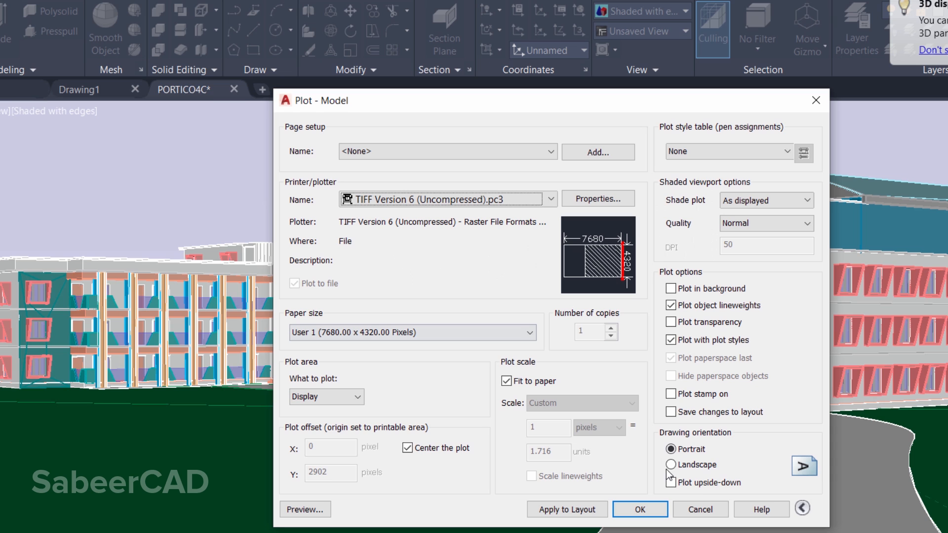
pyautogui.click(669, 464)
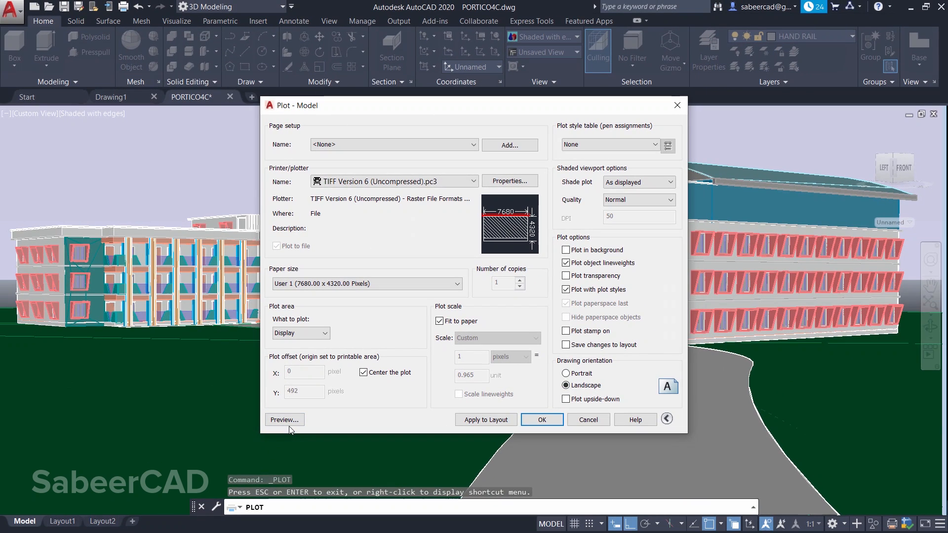
# Preview the landscape plot to confirm the building fills the sheet, then exit the preview
pyautogui.click(284, 420)
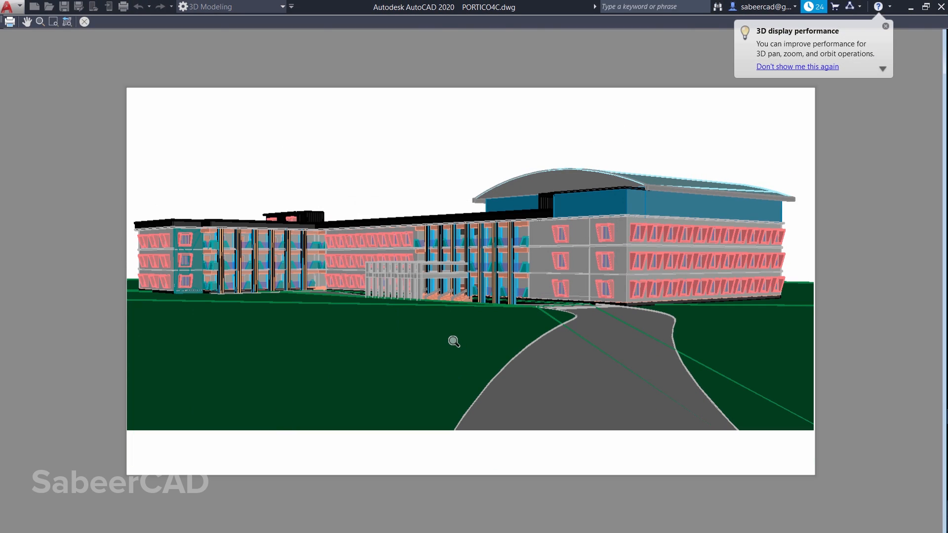
pyautogui.rightClick(453, 340)
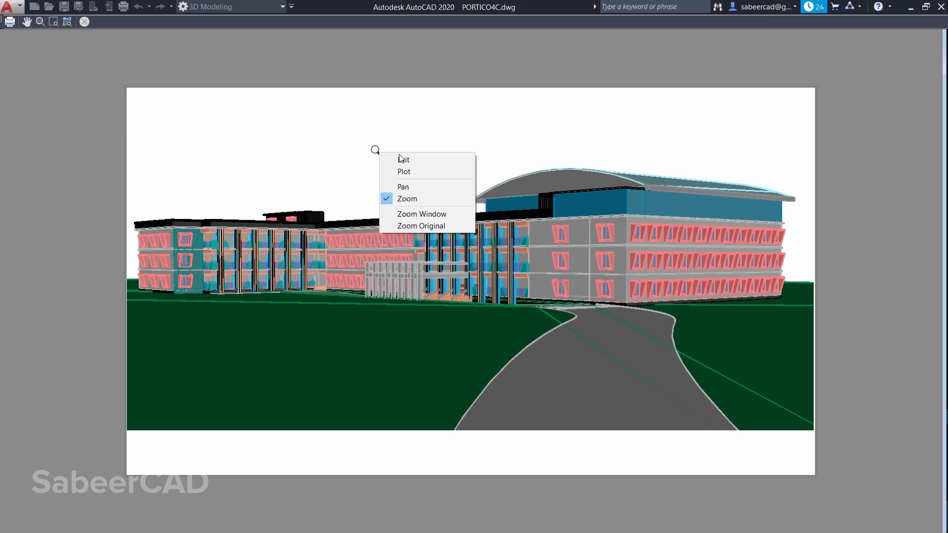
pyautogui.click(403, 171)
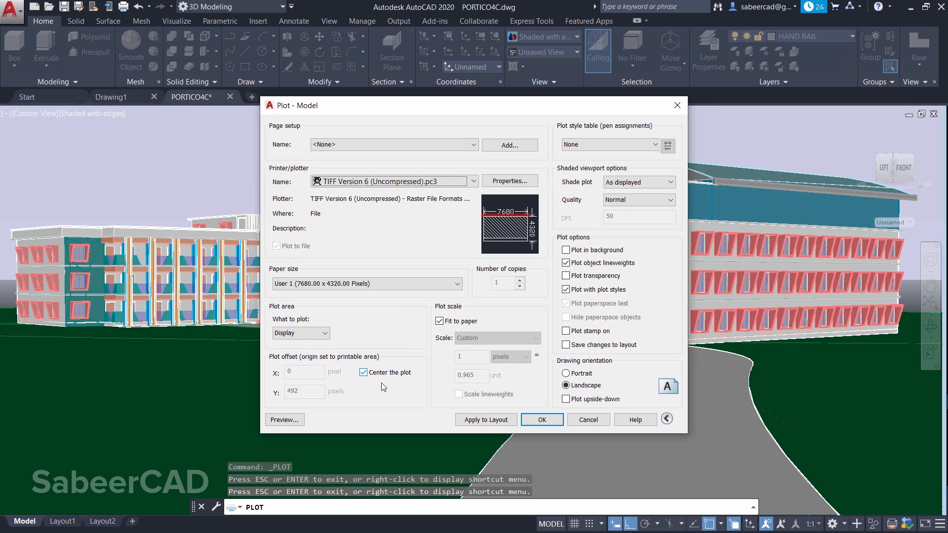
pyautogui.moveTo(542, 419)
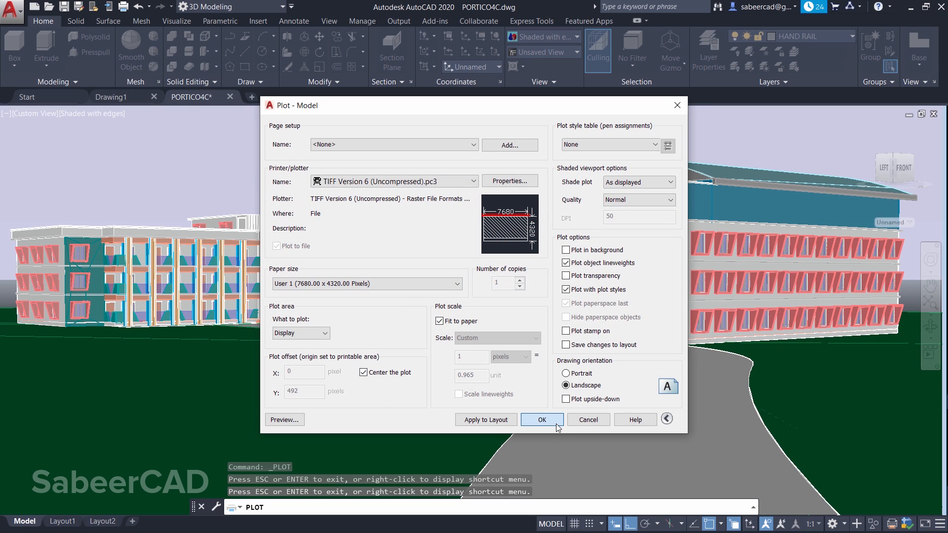
# Plot to a file saved on the Desktop as PROJECT.tif
pyautogui.click(541, 419)
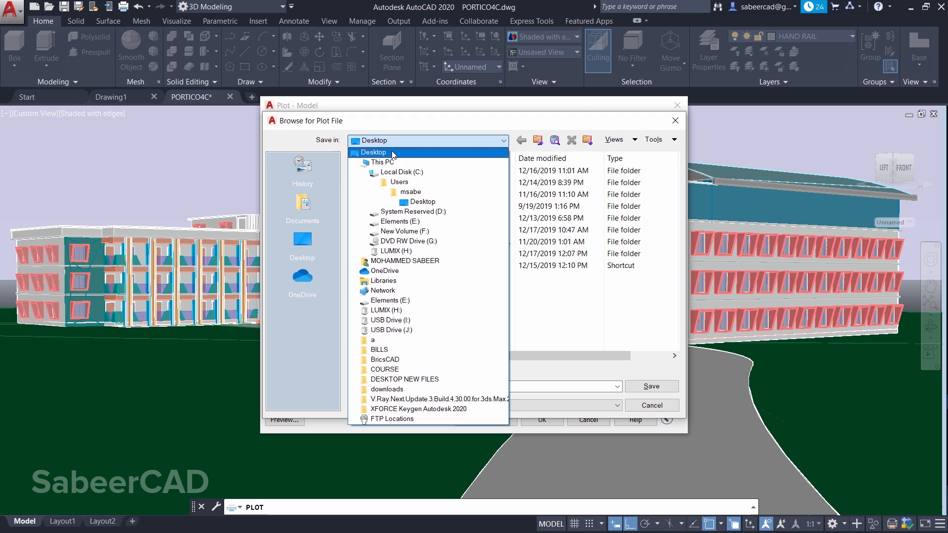
pyautogui.click(373, 152)
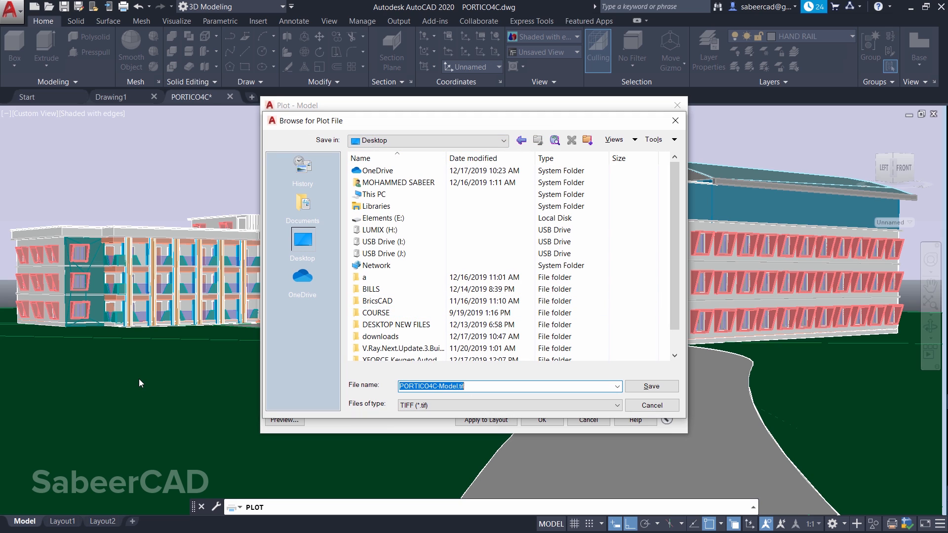
pyautogui.write('PROJECT')
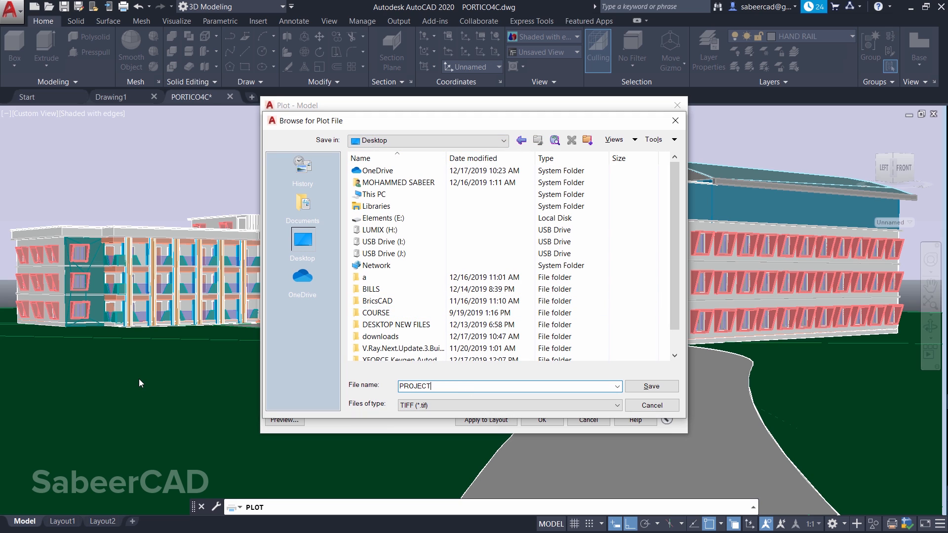
pyautogui.moveTo(651, 386)
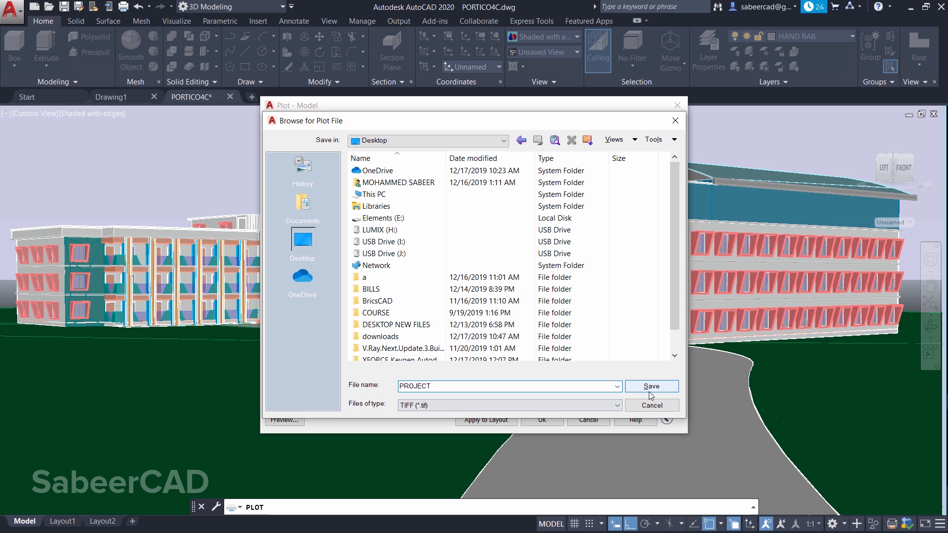
pyautogui.click(650, 386)
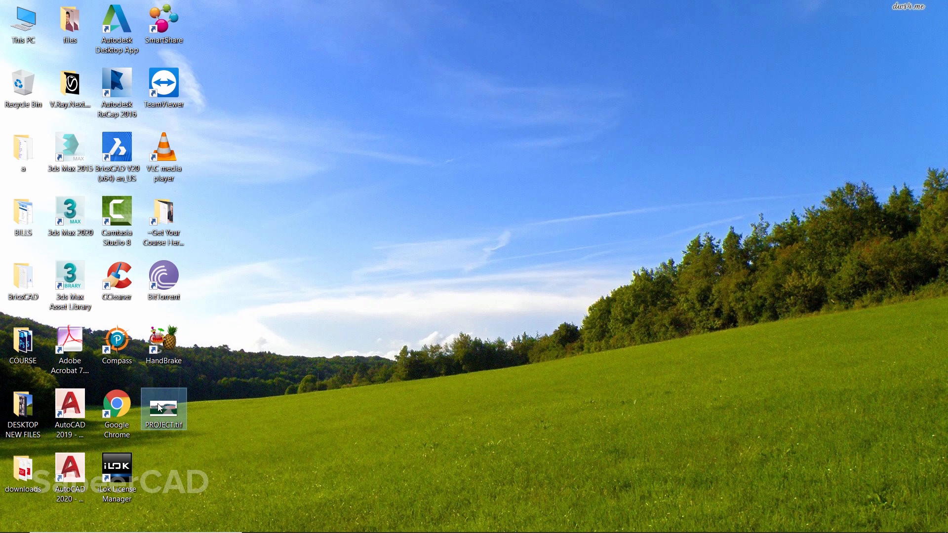
# View PROJECT.tif in Windows Photos, close it and reselect the file on the desktop
pyautogui.doubleClick(163, 408)
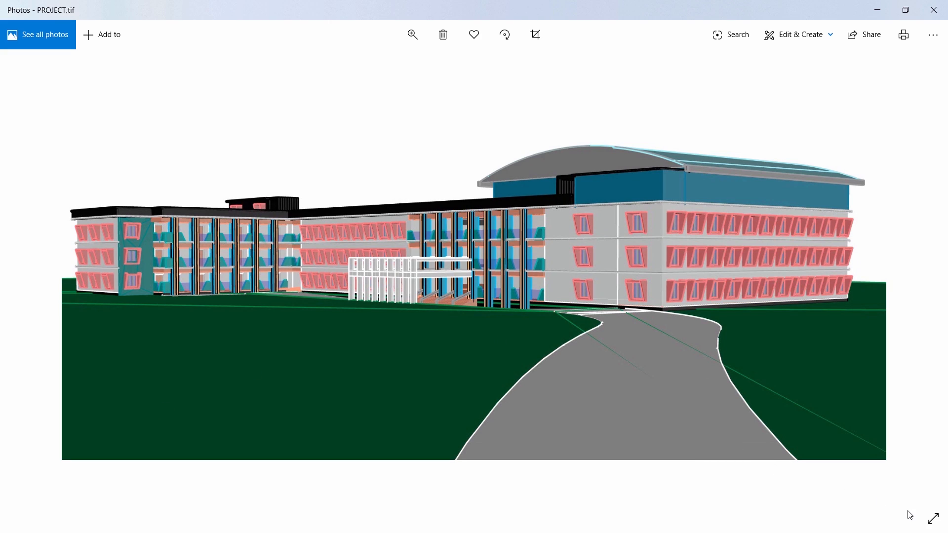
pyautogui.click(933, 518)
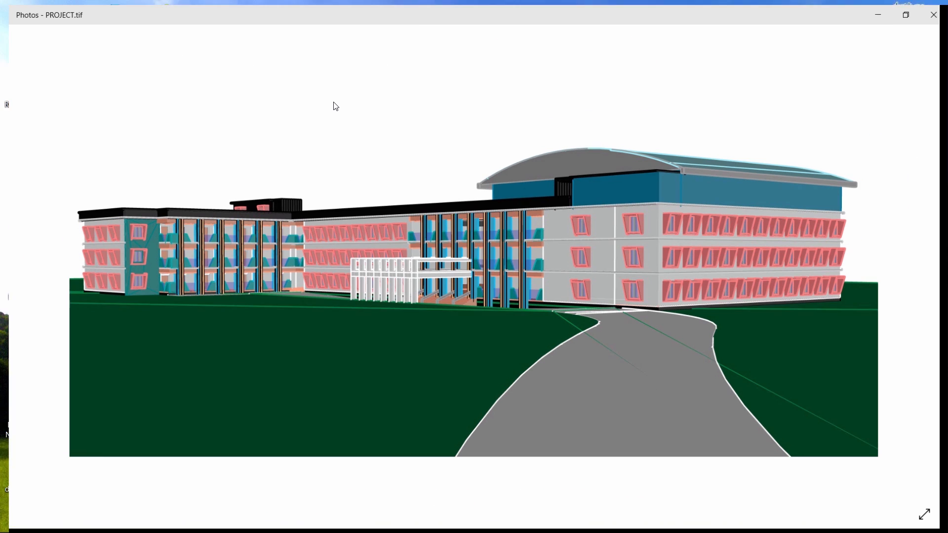
pyautogui.click(933, 14)
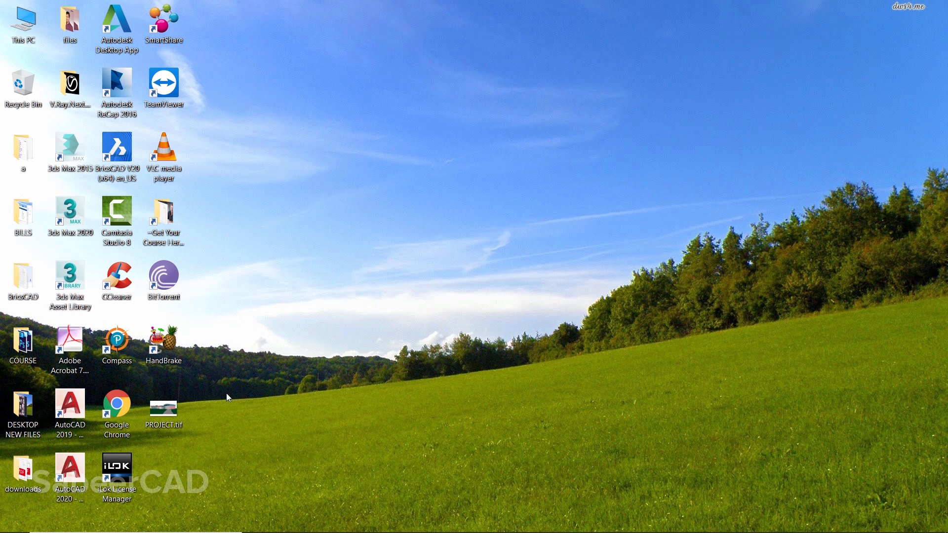
pyautogui.click(164, 410)
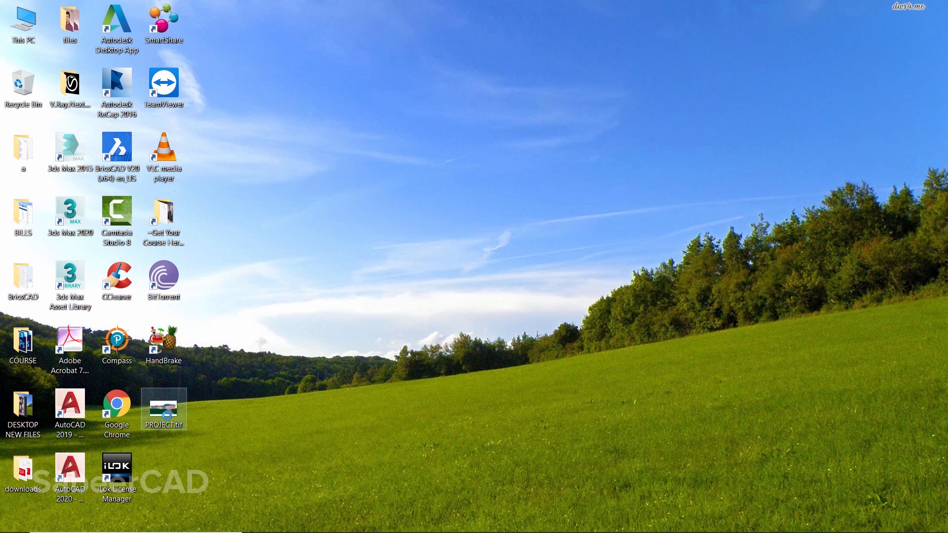
pyautogui.rightClick(162, 411)
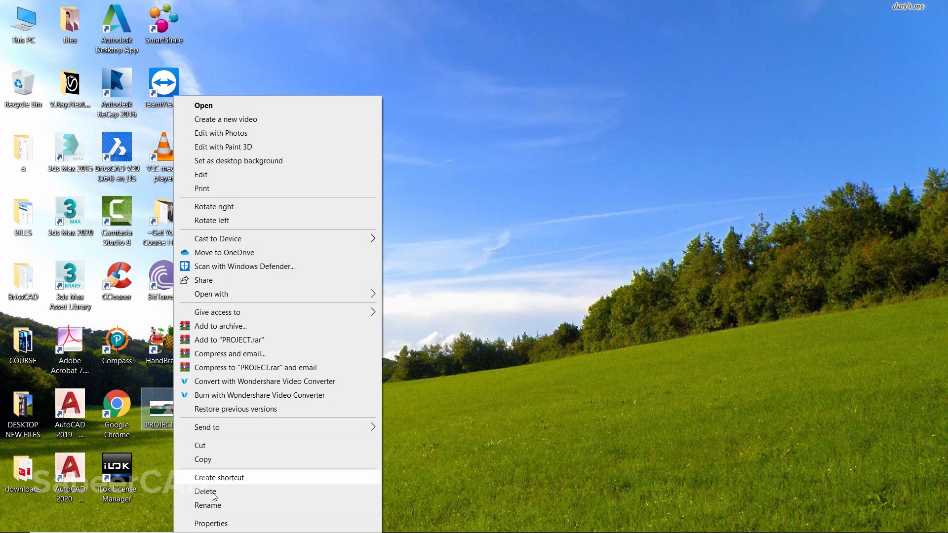
pyautogui.click(211, 523)
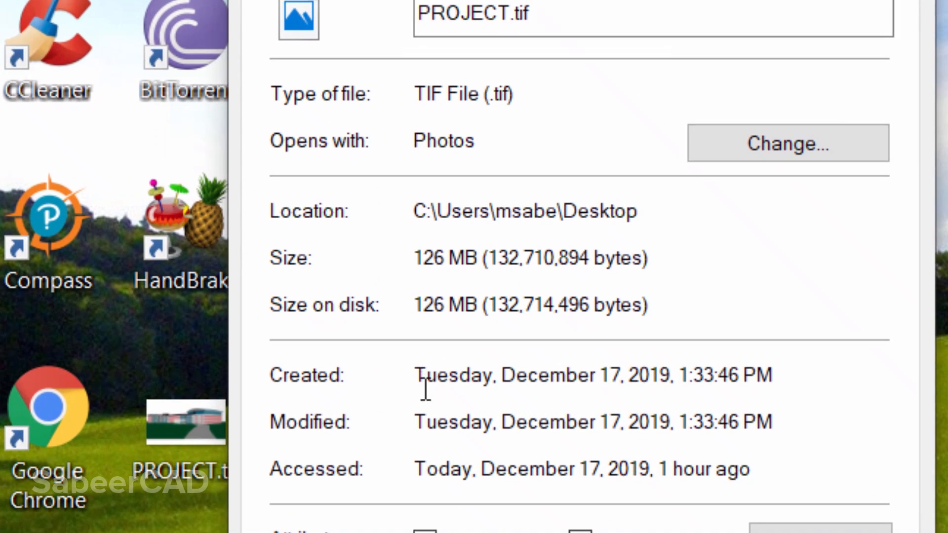
pyautogui.moveTo(487, 319)
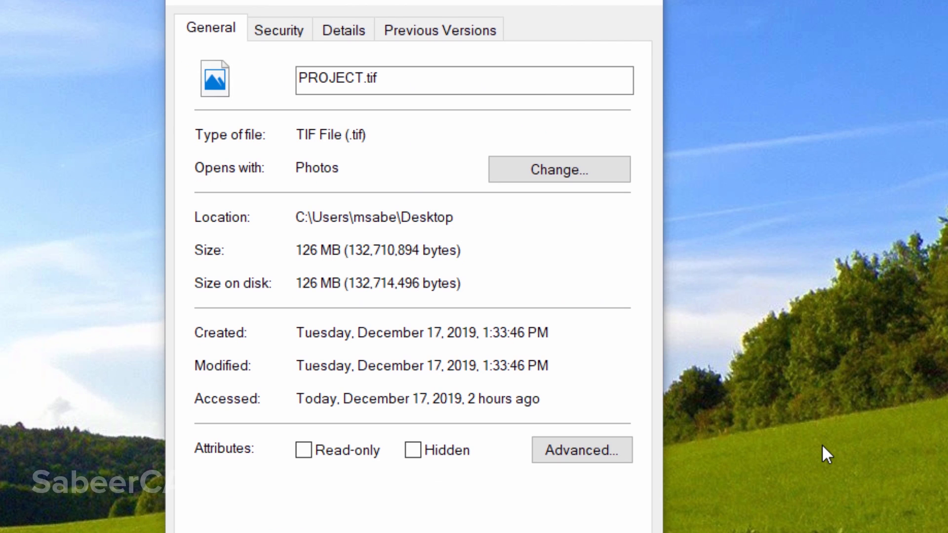
pyautogui.moveTo(384, 109)
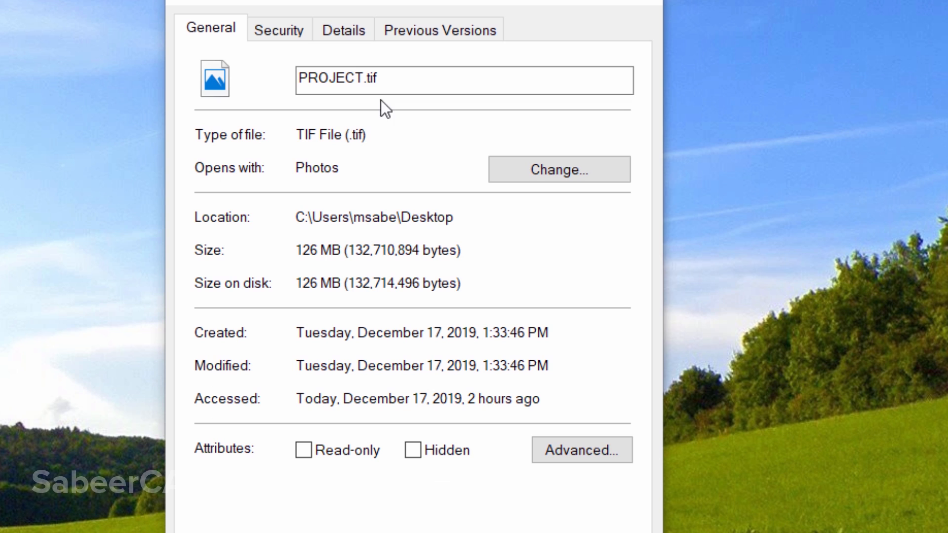
pyautogui.click(344, 29)
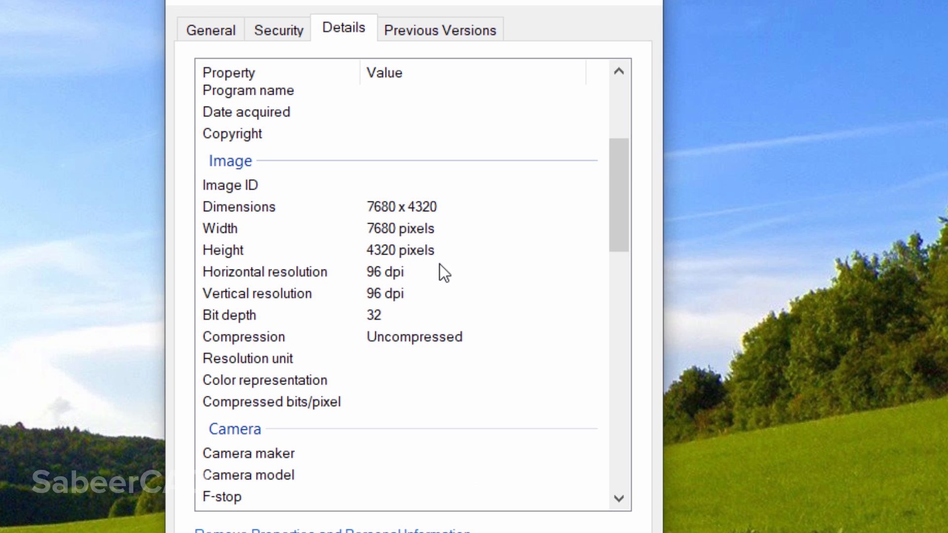
pyautogui.moveTo(376, 231)
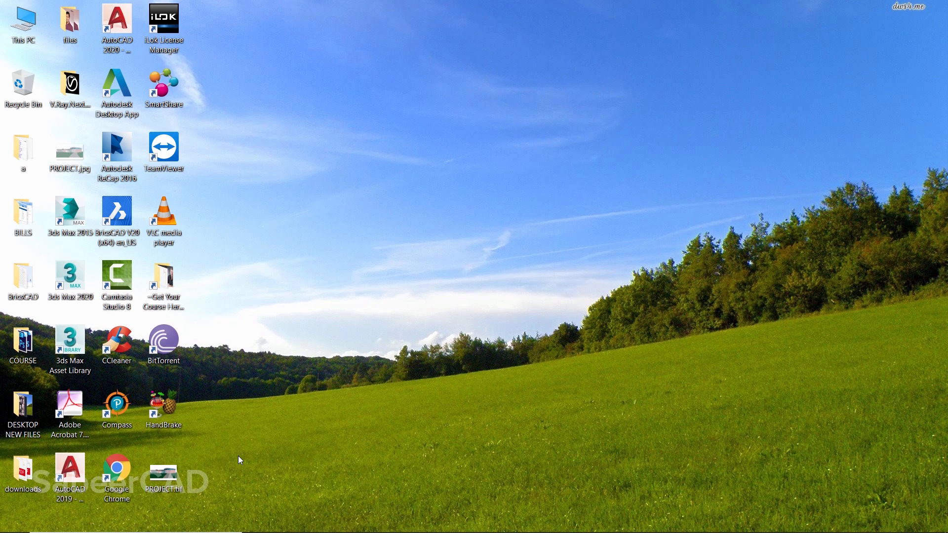
pyautogui.doubleClick(163, 470)
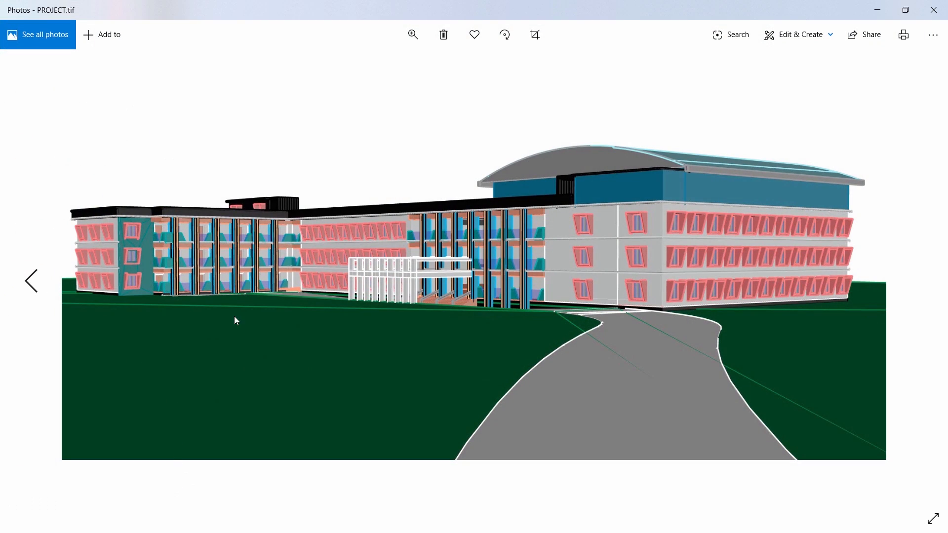
pyautogui.click(412, 35)
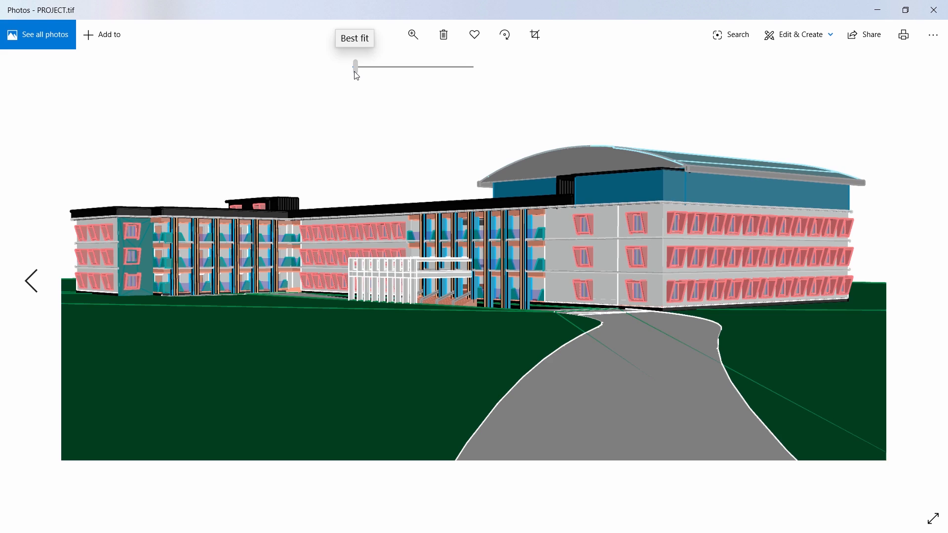
pyautogui.moveTo(356, 65); pyautogui.dragTo(359, 66)
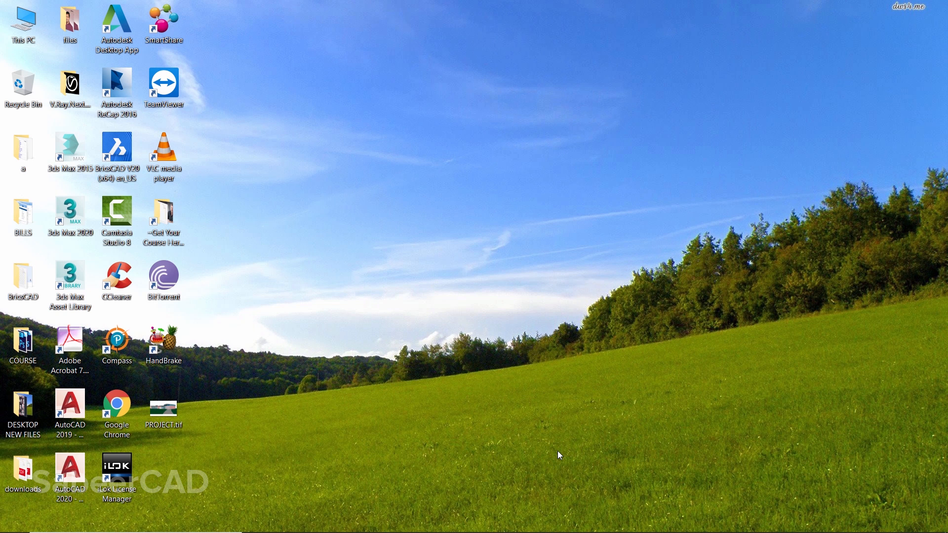
# Launch Photoshop, load PROJECT.tif from the desktop and save it as PROJECT.jpg there
pyautogui.click(9, 521)
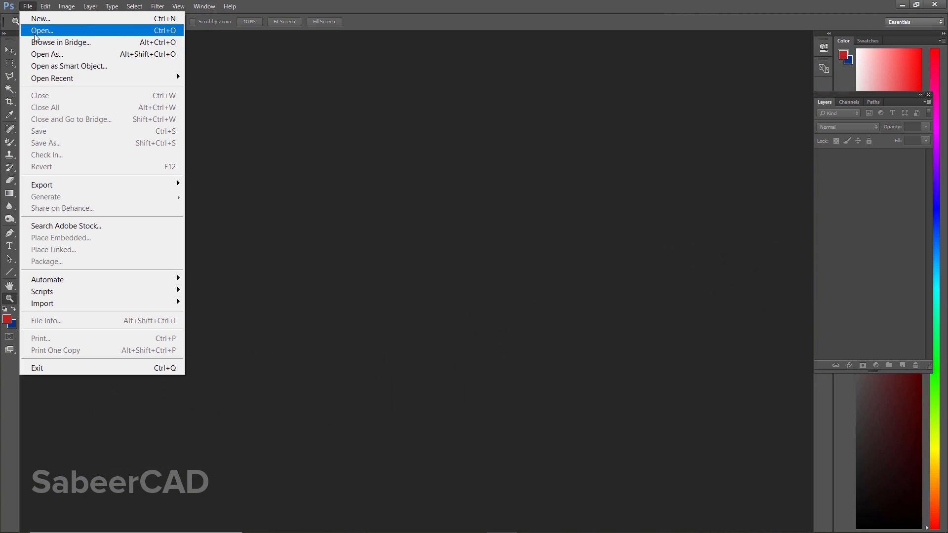
pyautogui.click(41, 30)
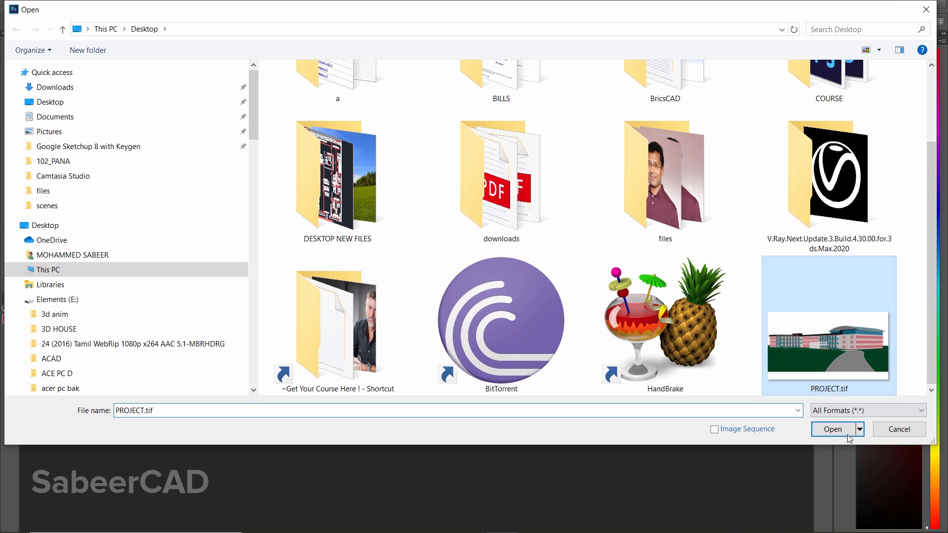
pyautogui.click(832, 428)
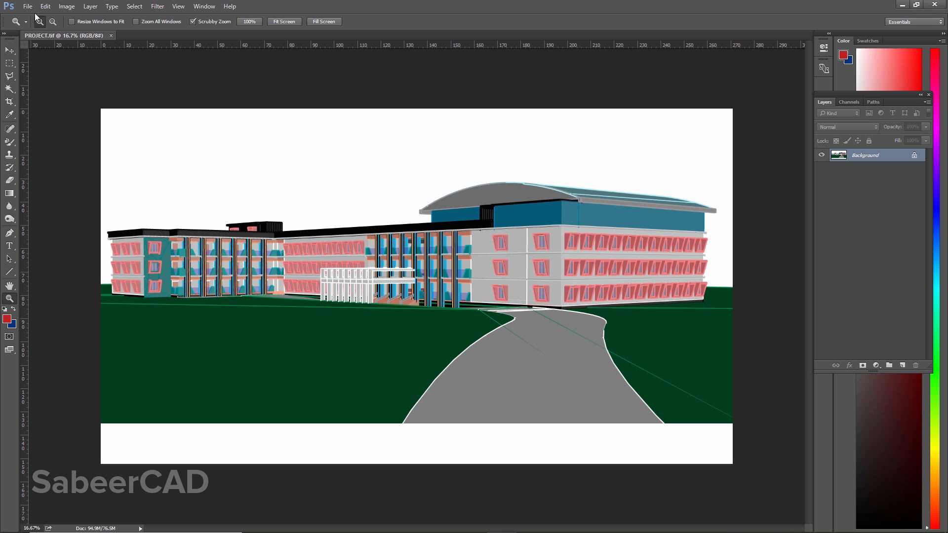
pyautogui.moveTo(420, 339)
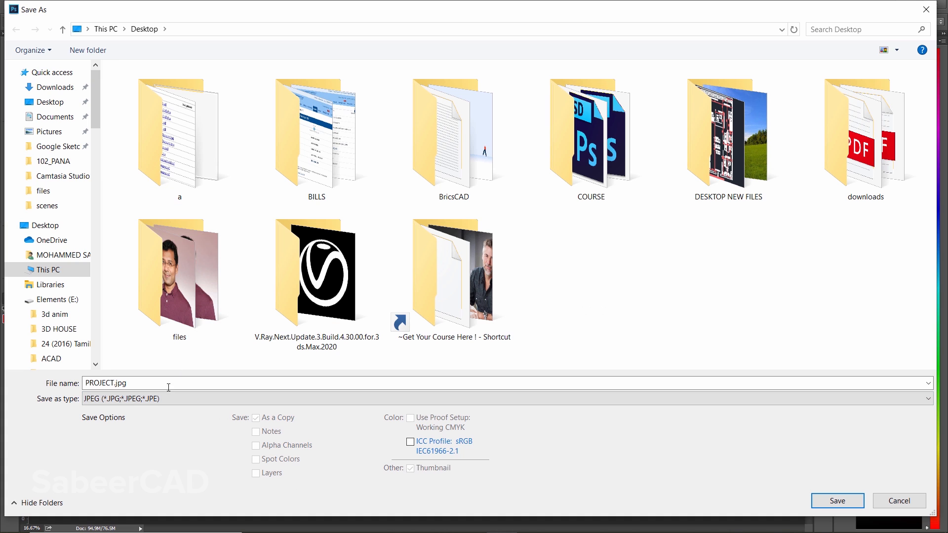
pyautogui.moveTo(144, 372)
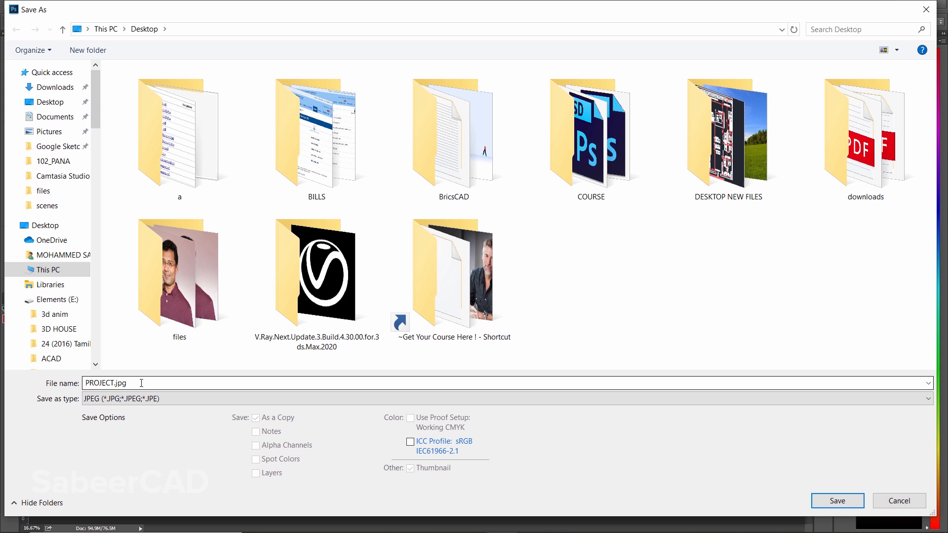
pyautogui.click(836, 501)
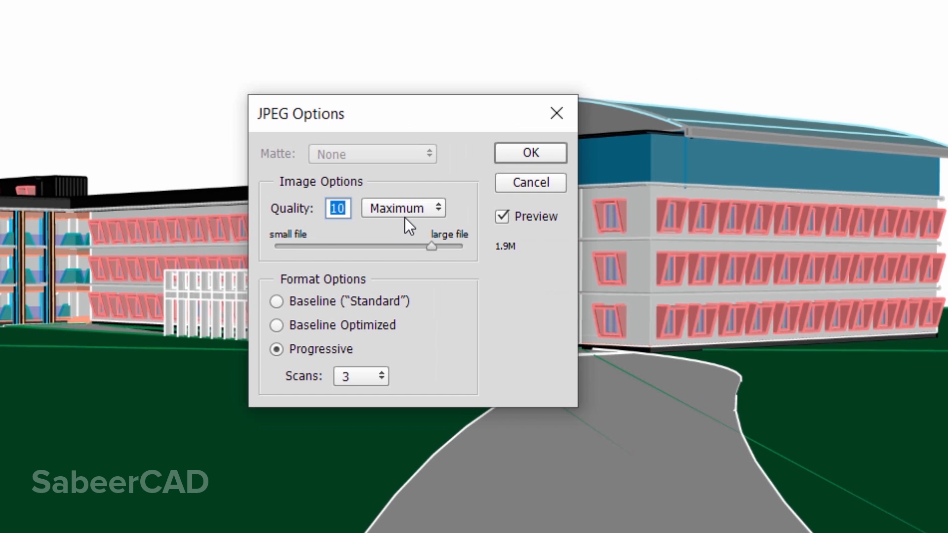
# Compare the High preset, then save the JPEG at quality 10 (Maximum), about 1.9 MB
pyautogui.click(402, 208)
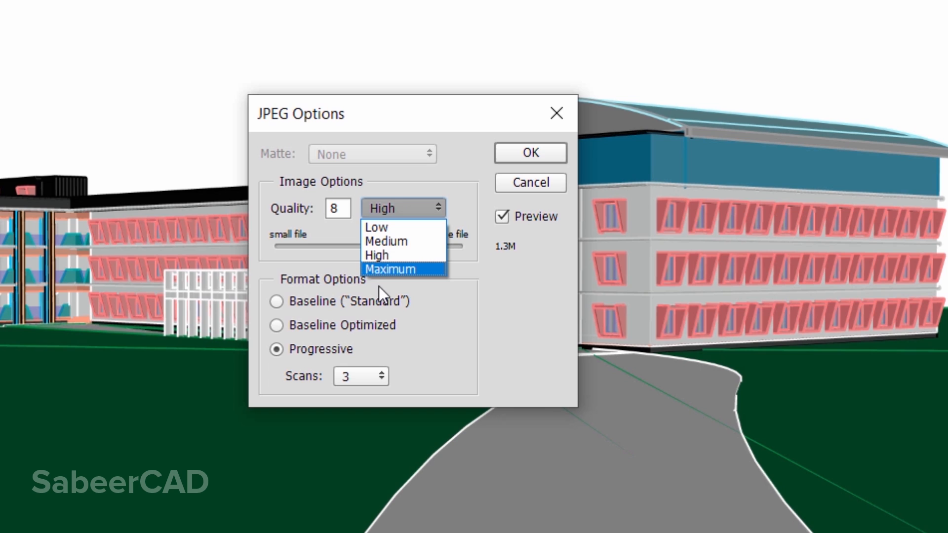
pyautogui.click(375, 255)
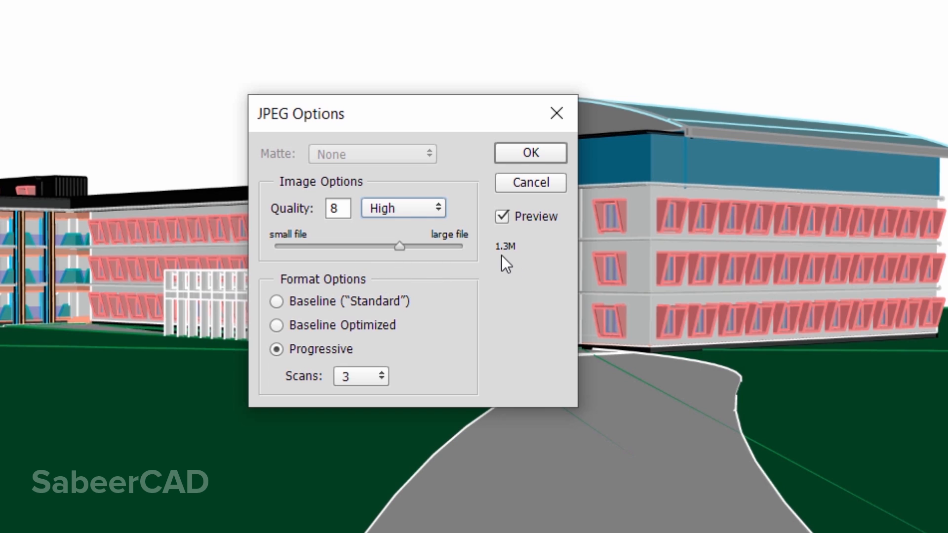
pyautogui.moveTo(399, 245); pyautogui.dragTo(431, 246)
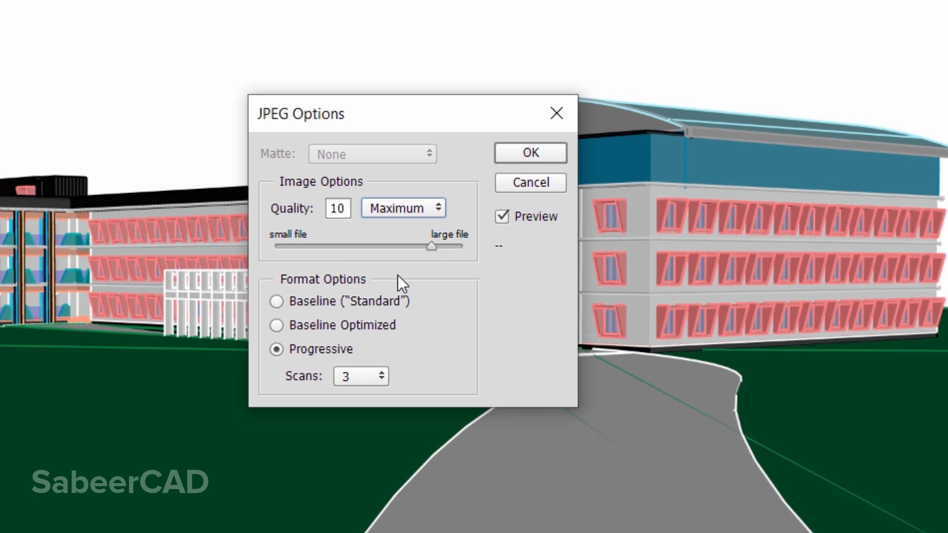
pyautogui.moveTo(505, 265)
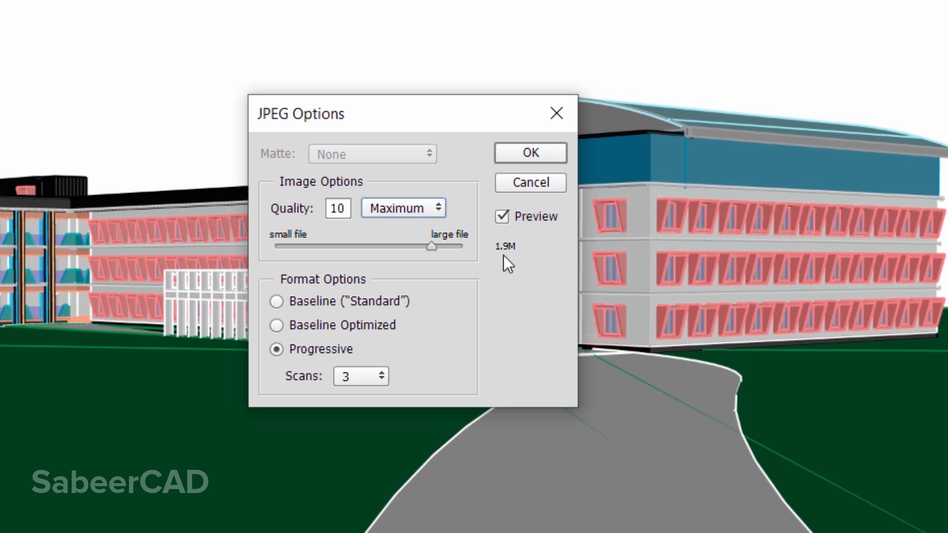
pyautogui.moveTo(495, 268)
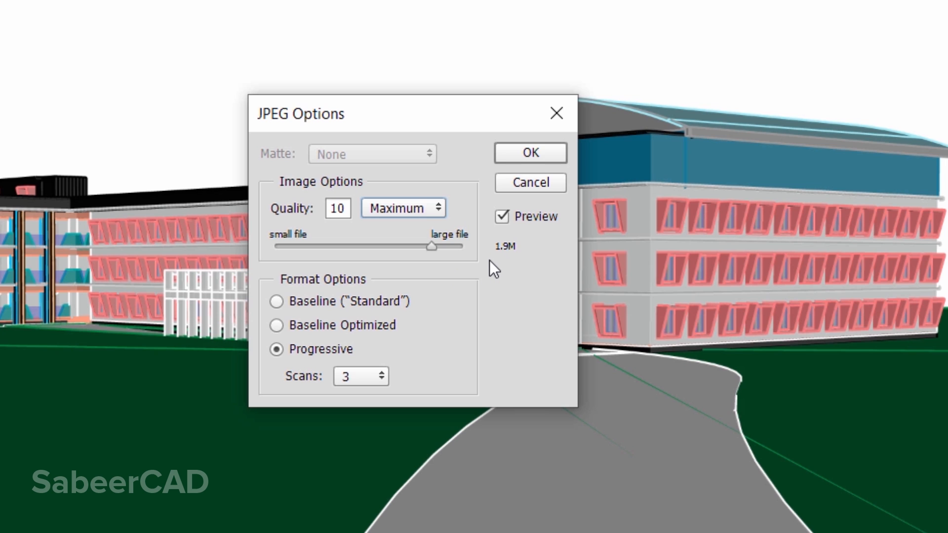
pyautogui.moveTo(416, 227)
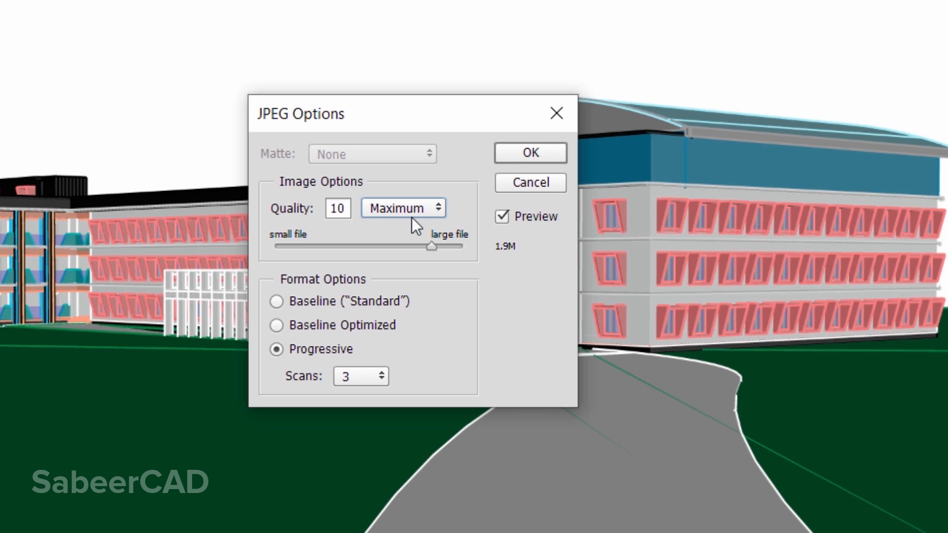
pyautogui.click(529, 152)
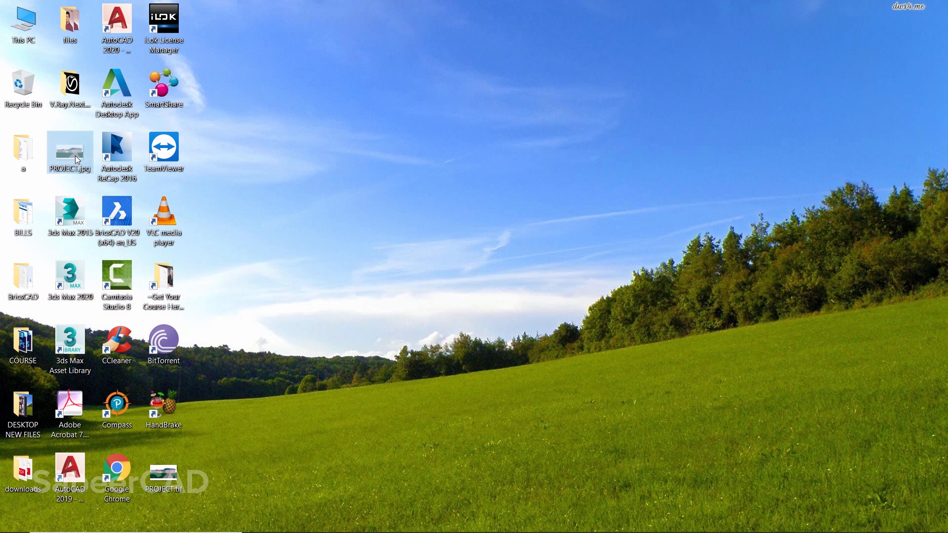
# View PROJECT.jpg from the desktop in Windows Photos to check the compressed render
pyautogui.click(69, 150)
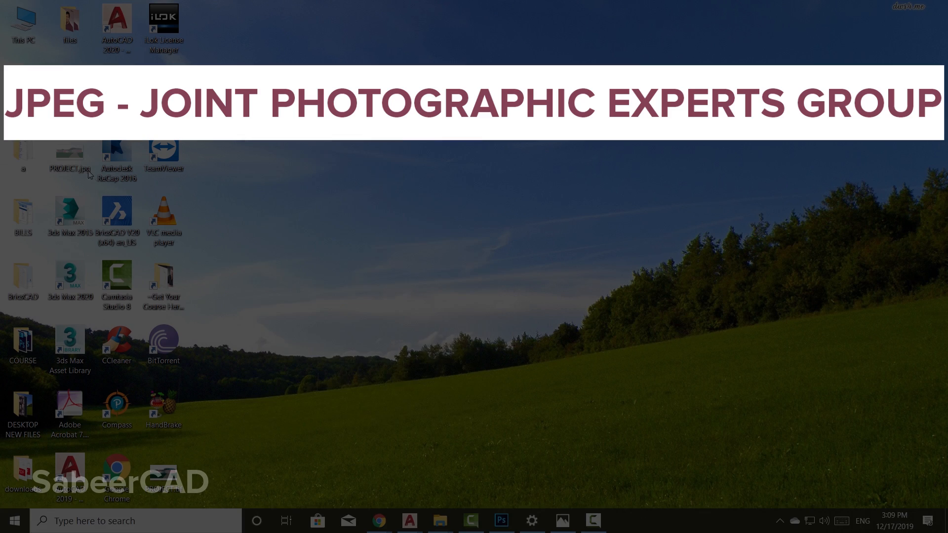
pyautogui.doubleClick(69, 153)
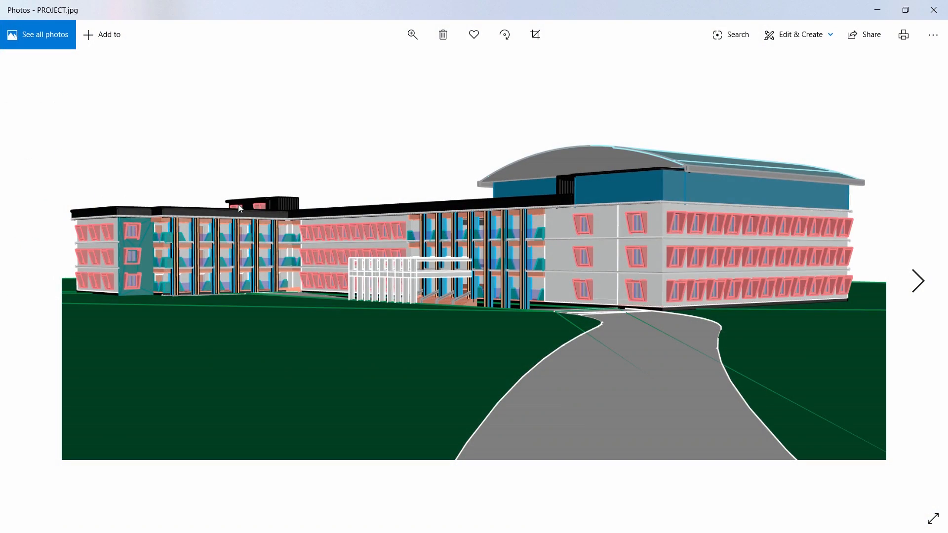